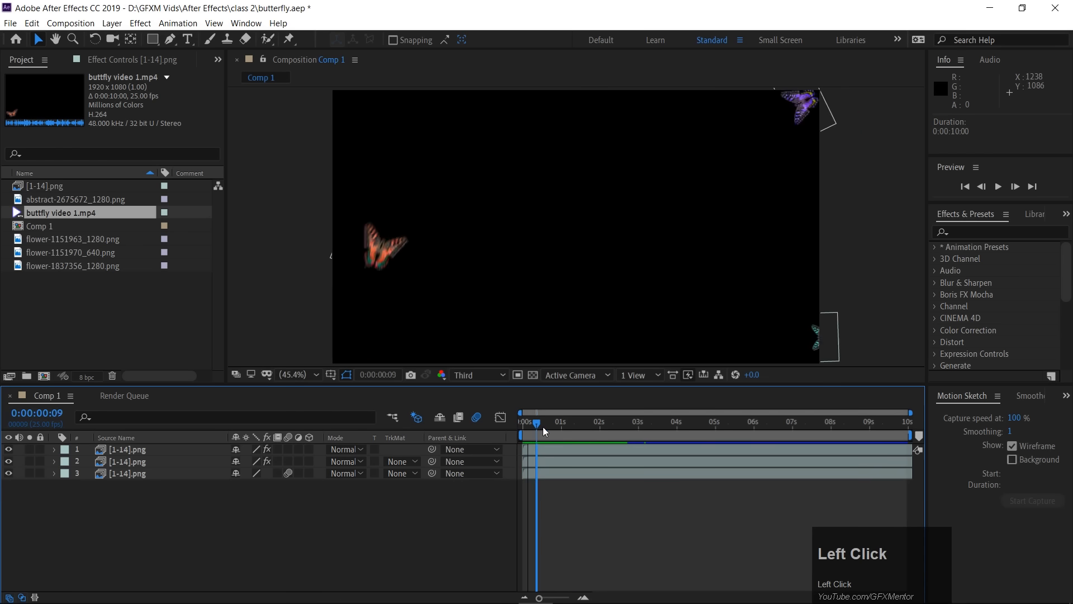
- Scrub and preview the butterfly animation in the Comp 1 timeline
drag(532, 423, 608, 422)
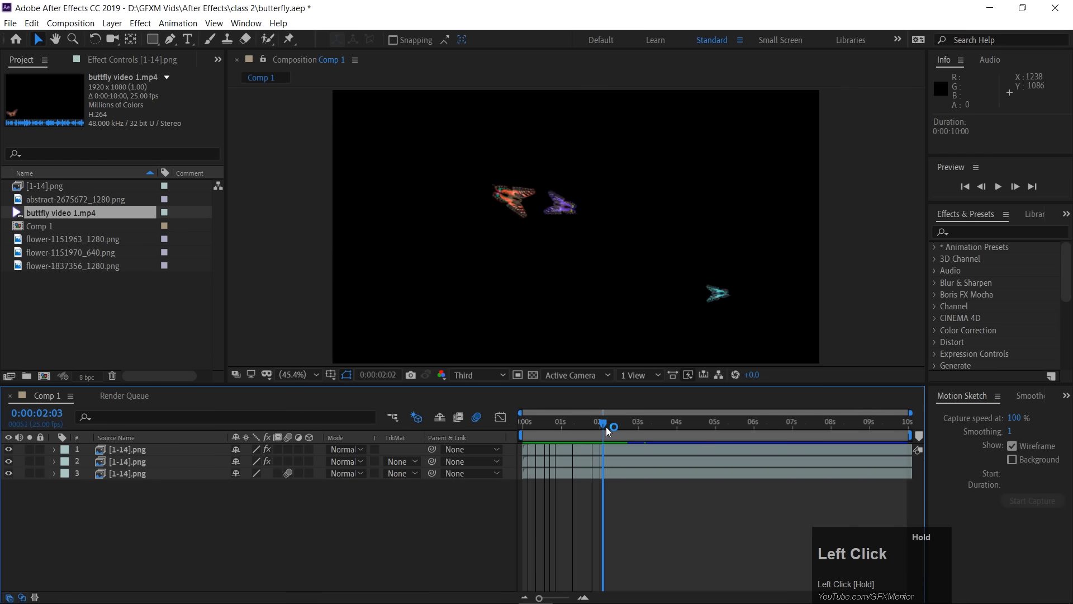
drag(605, 425, 646, 425)
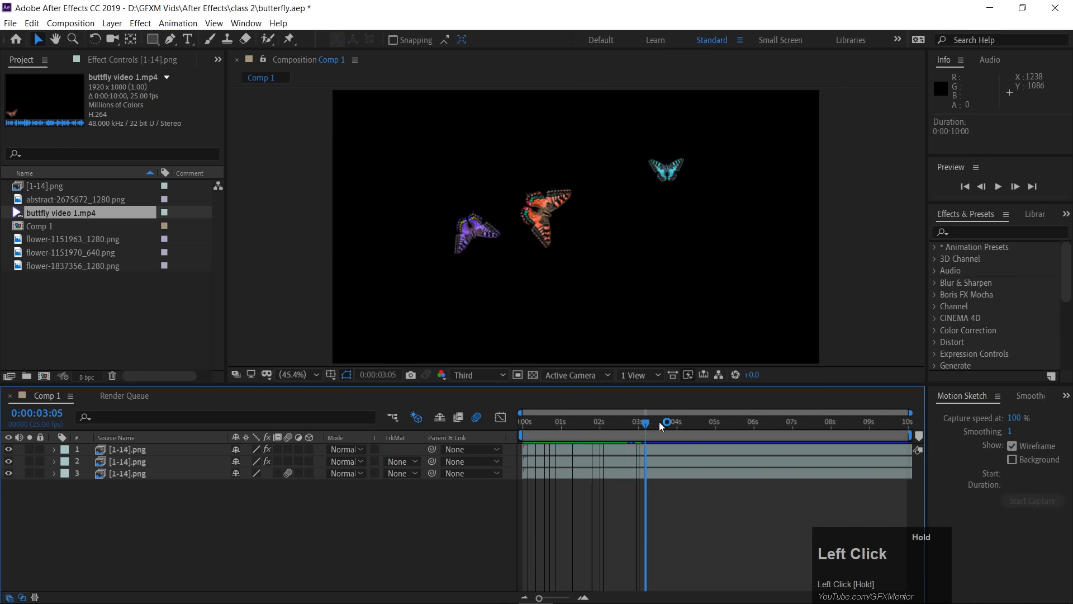
drag(647, 423, 642, 423)
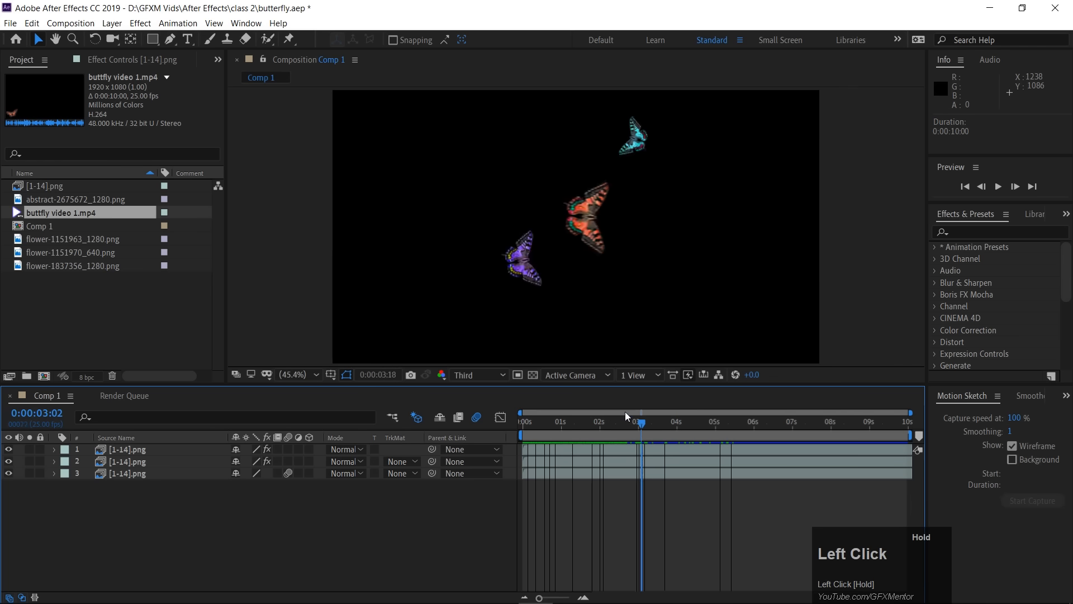
key(space)
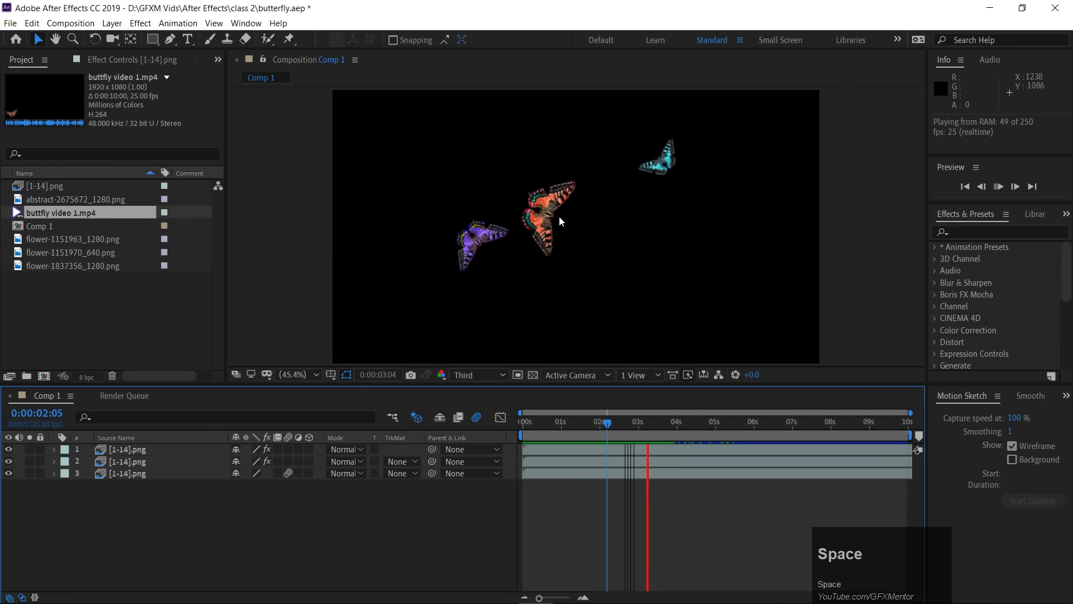
key(space)
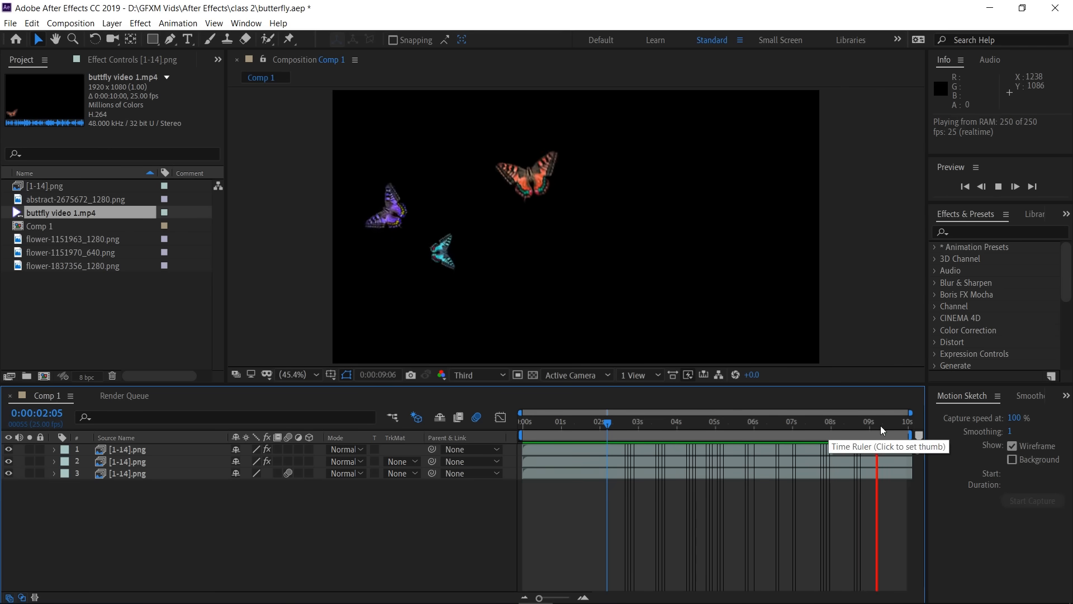
click(560, 421)
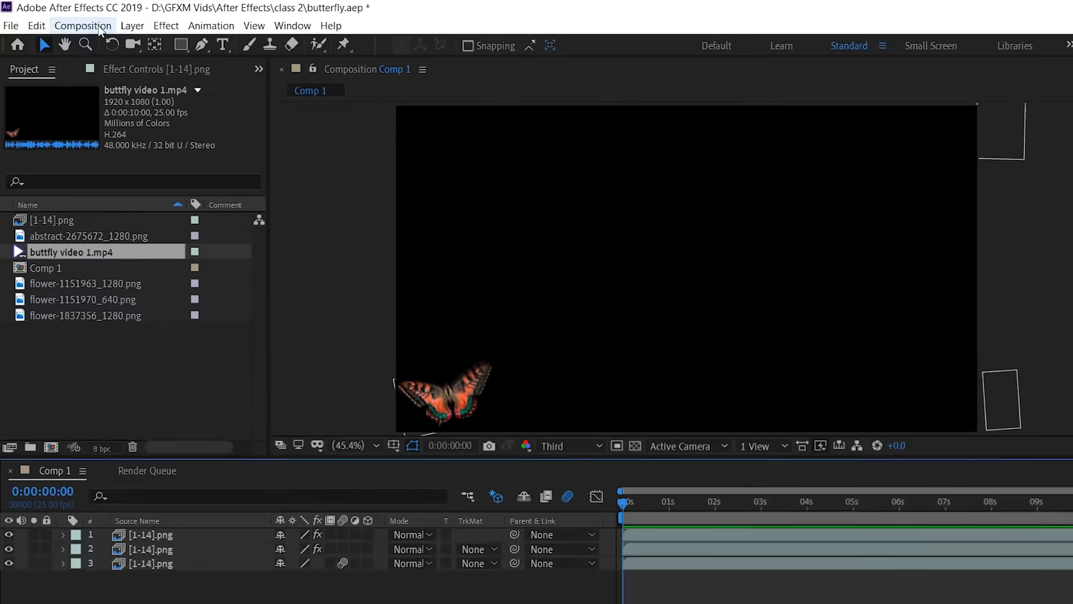
- Add Comp 1 to the Render Queue from the Composition menu
click(82, 26)
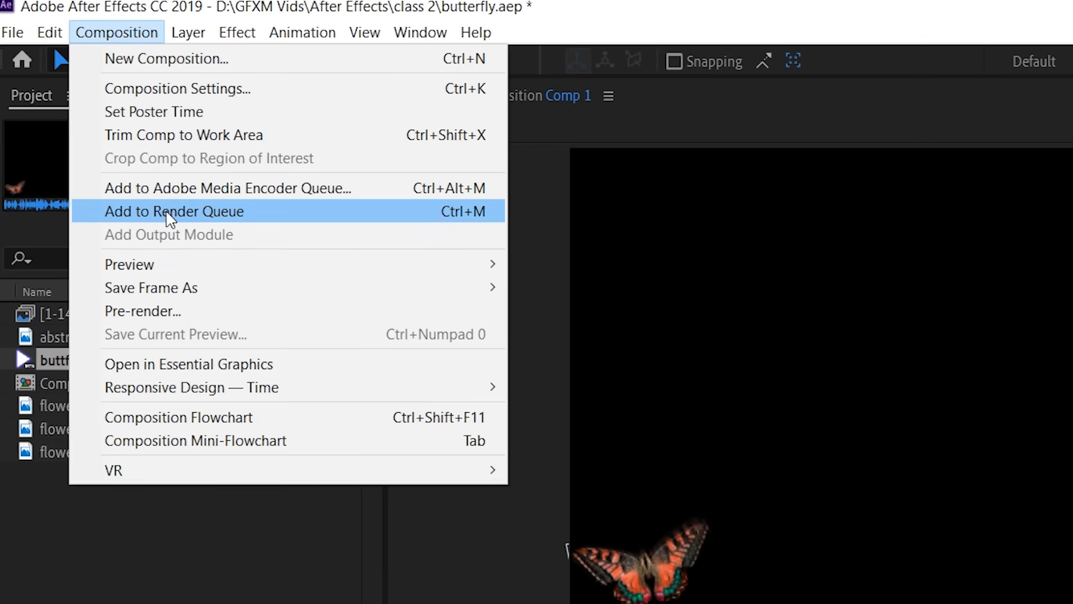
mouse_move(439, 219)
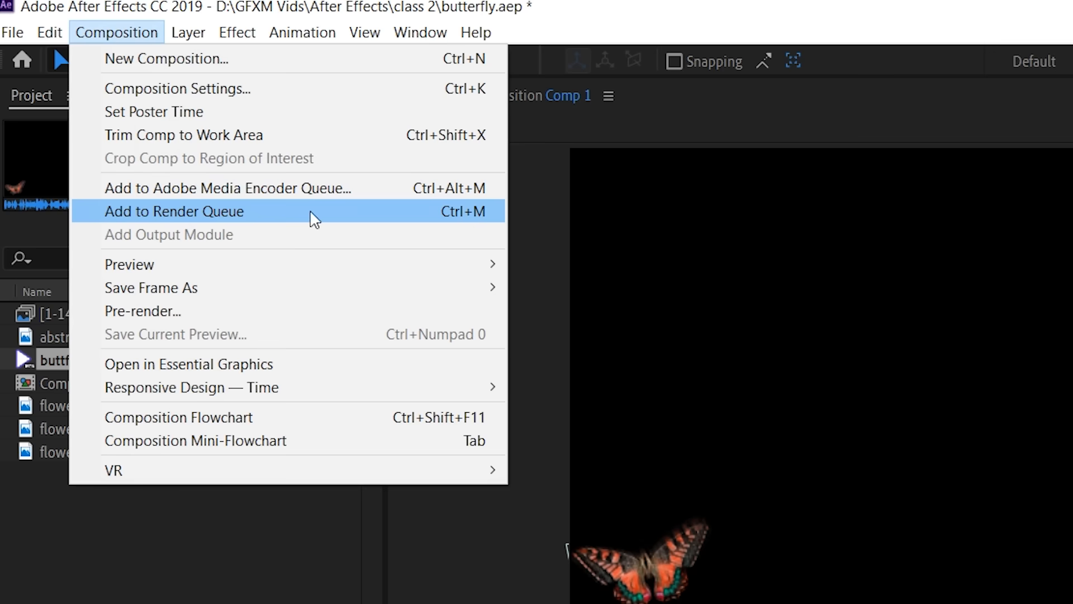
click(175, 211)
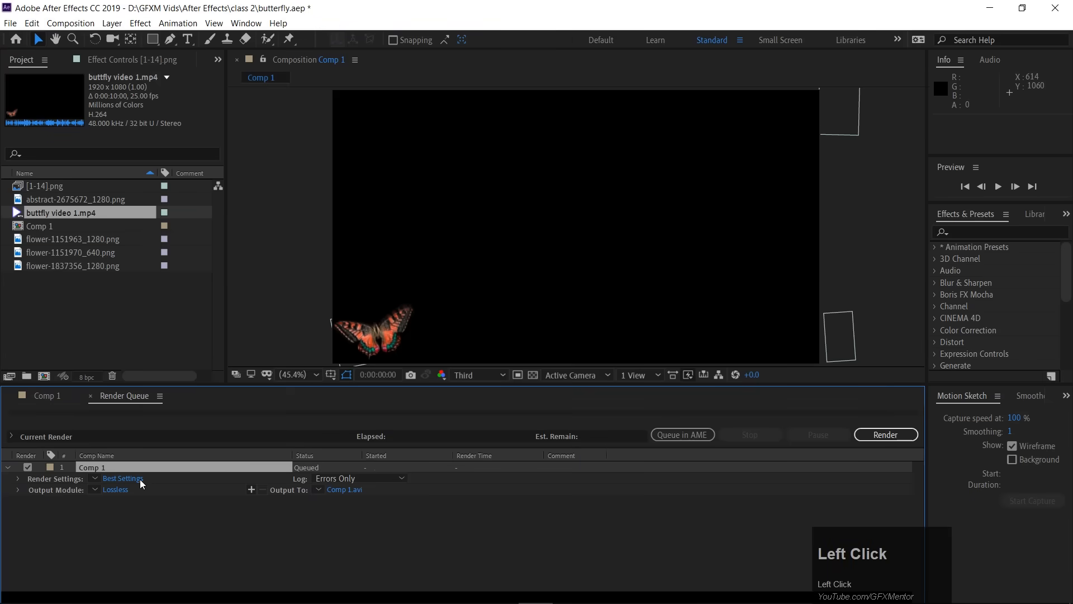
- Review Comp 1's Best Settings render settings and the quality options
click(123, 478)
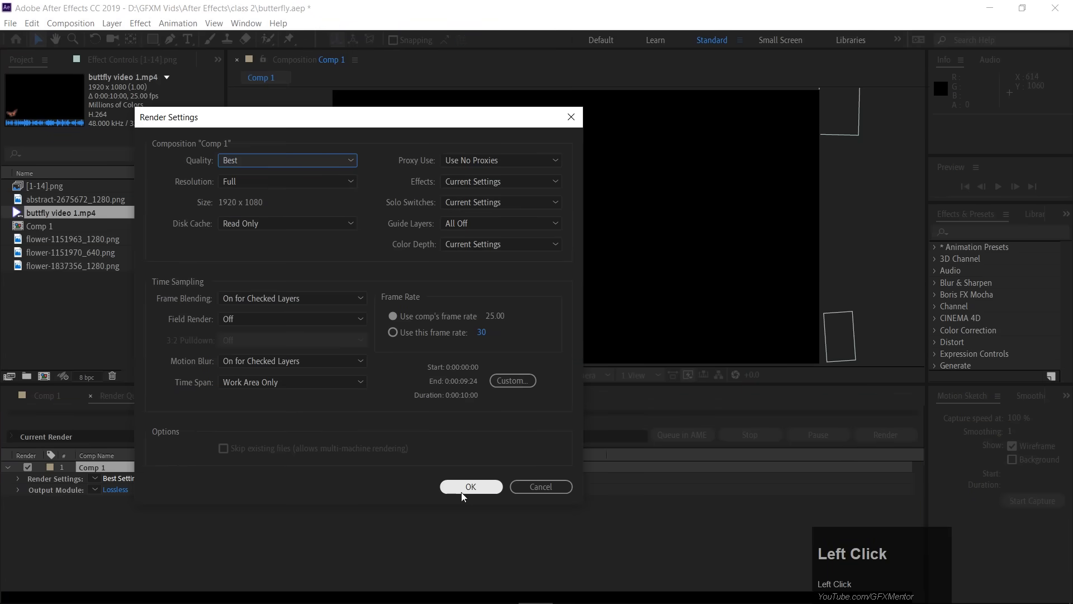
click(470, 486)
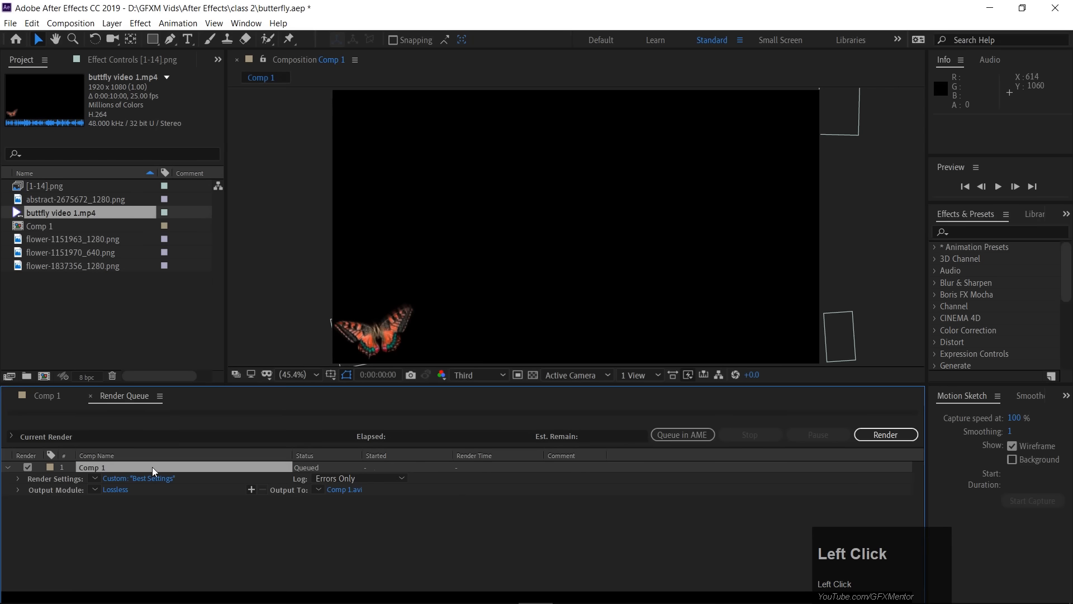
click(136, 478)
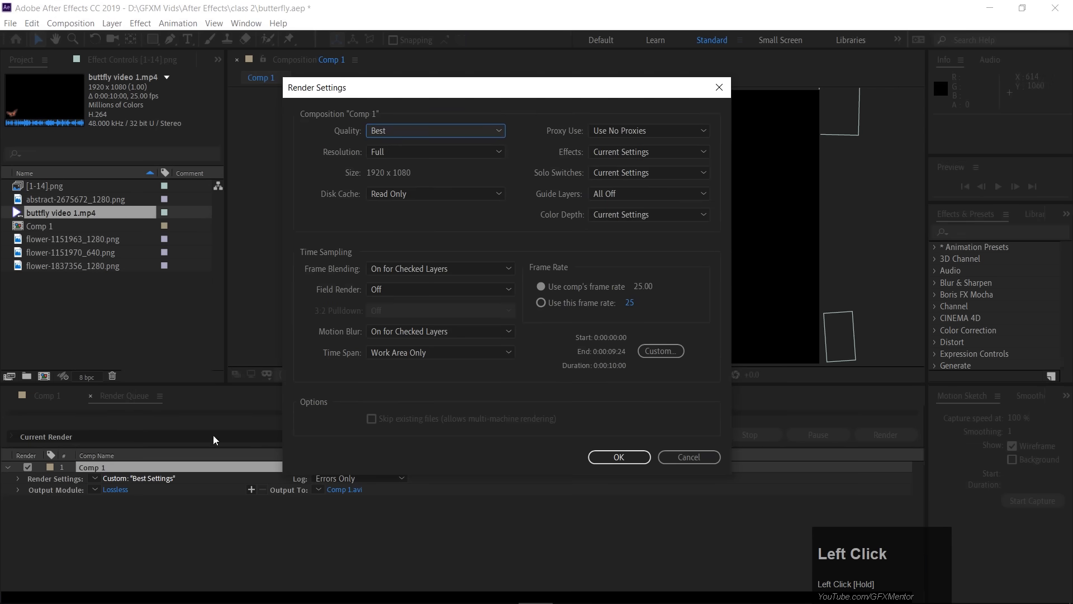
click(434, 130)
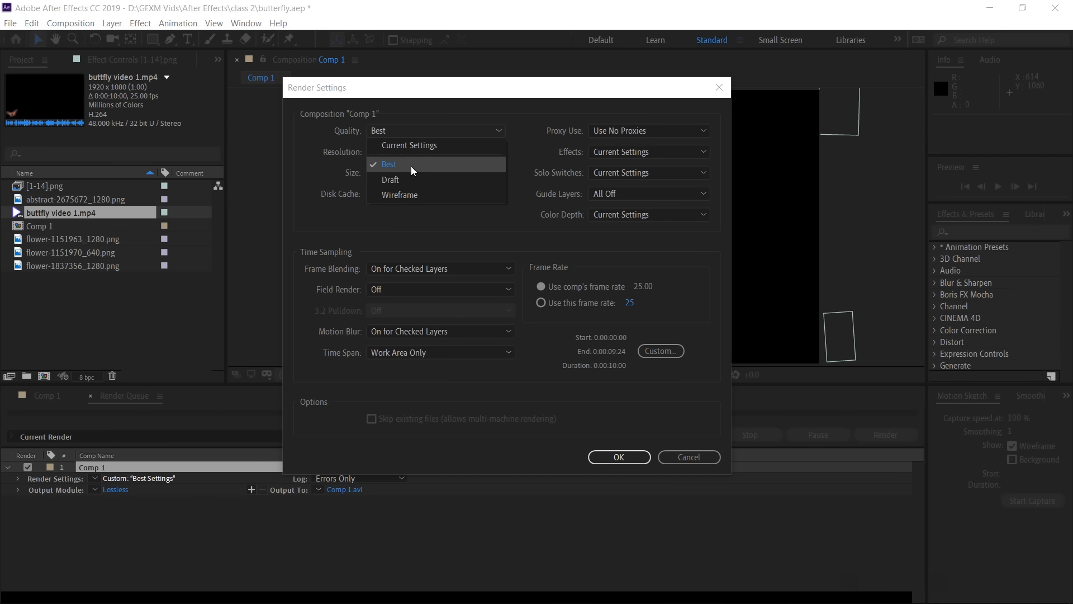
mouse_move(395, 179)
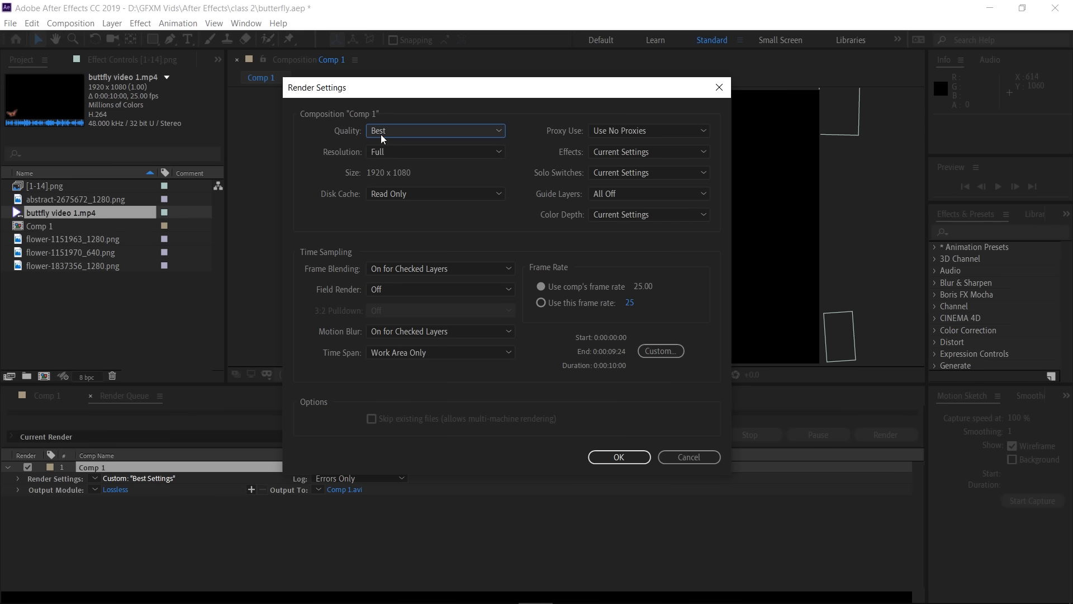
mouse_move(642, 533)
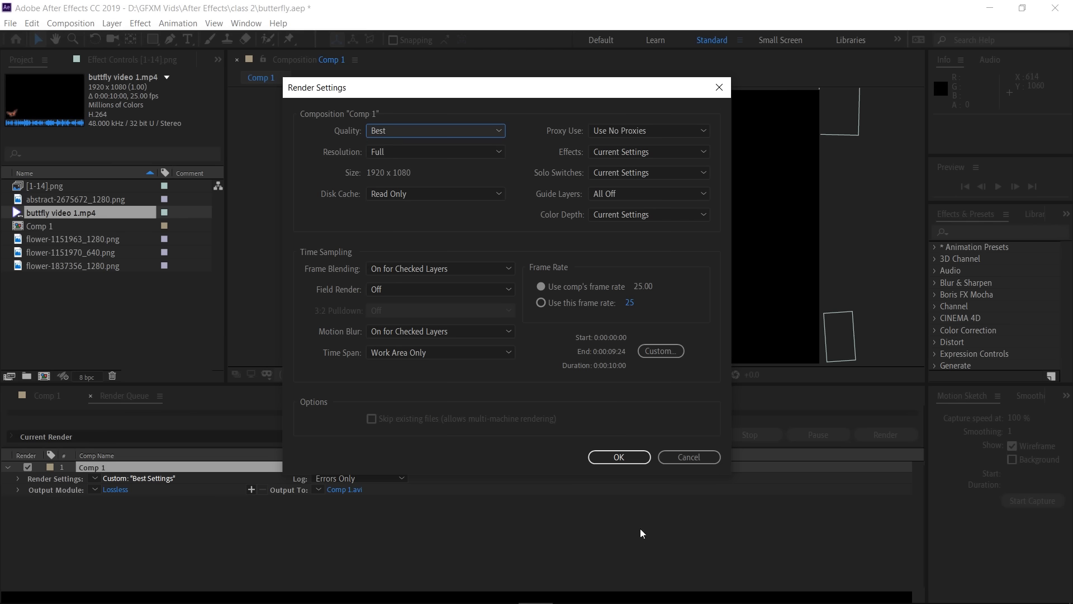
- Try Half resolution, return to Full 1920x1080 at Best quality, and confirm
click(435, 151)
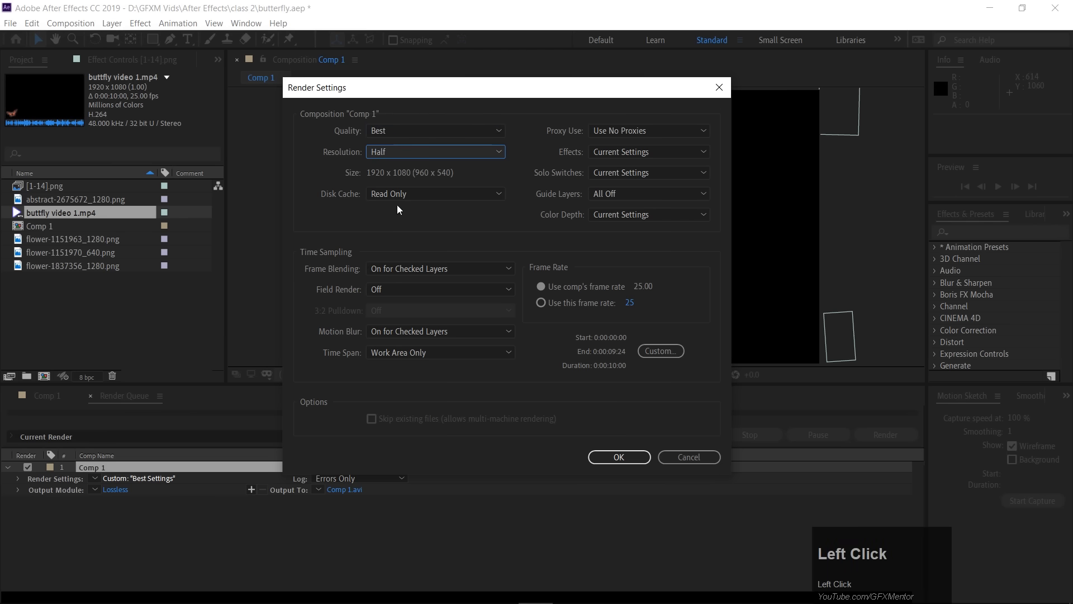
click(435, 151)
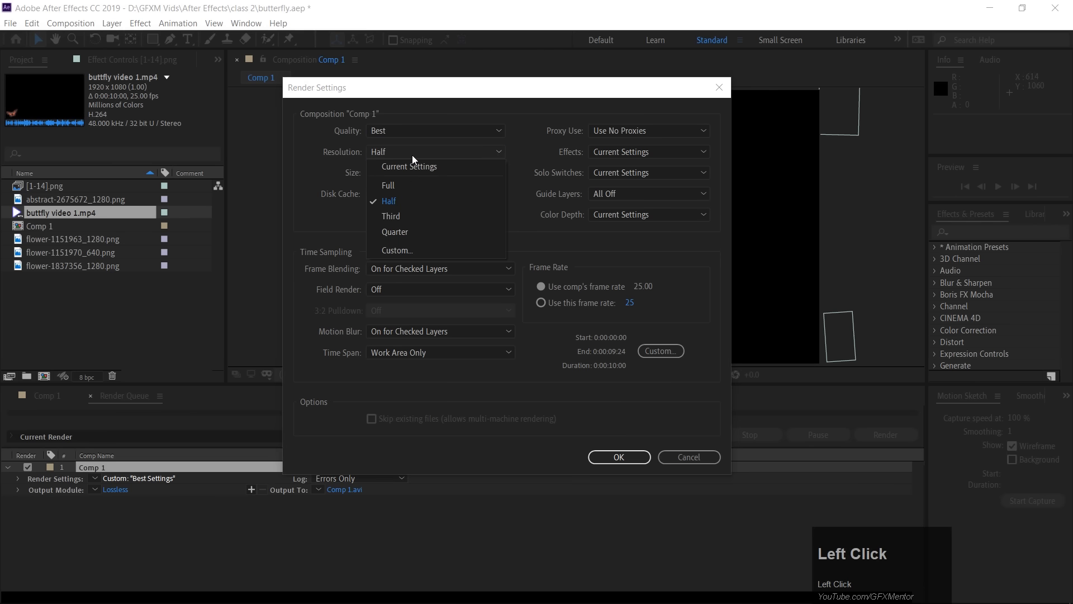
click(388, 186)
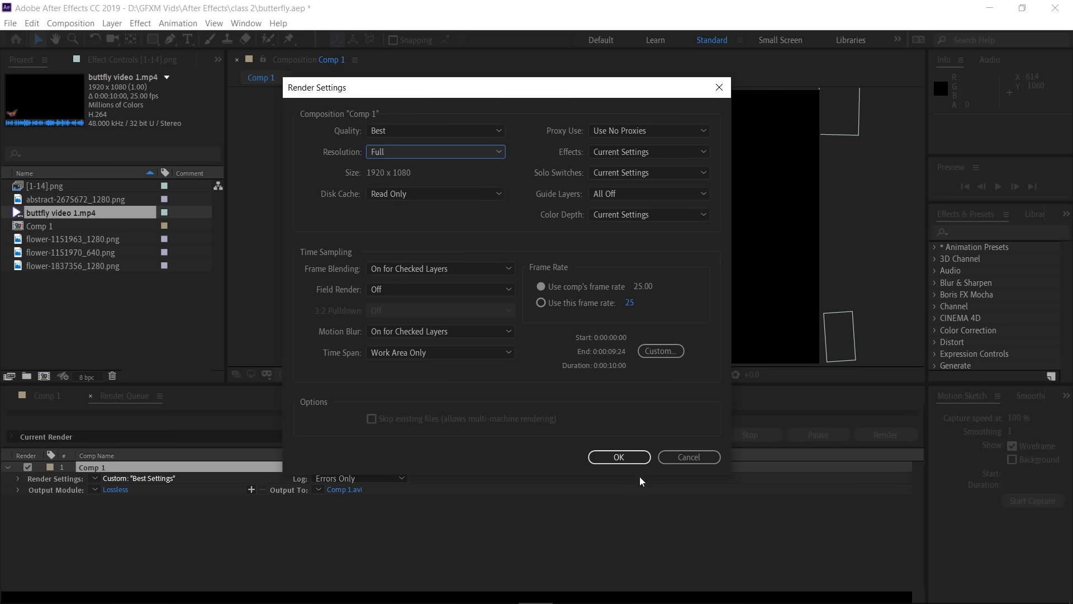
click(618, 456)
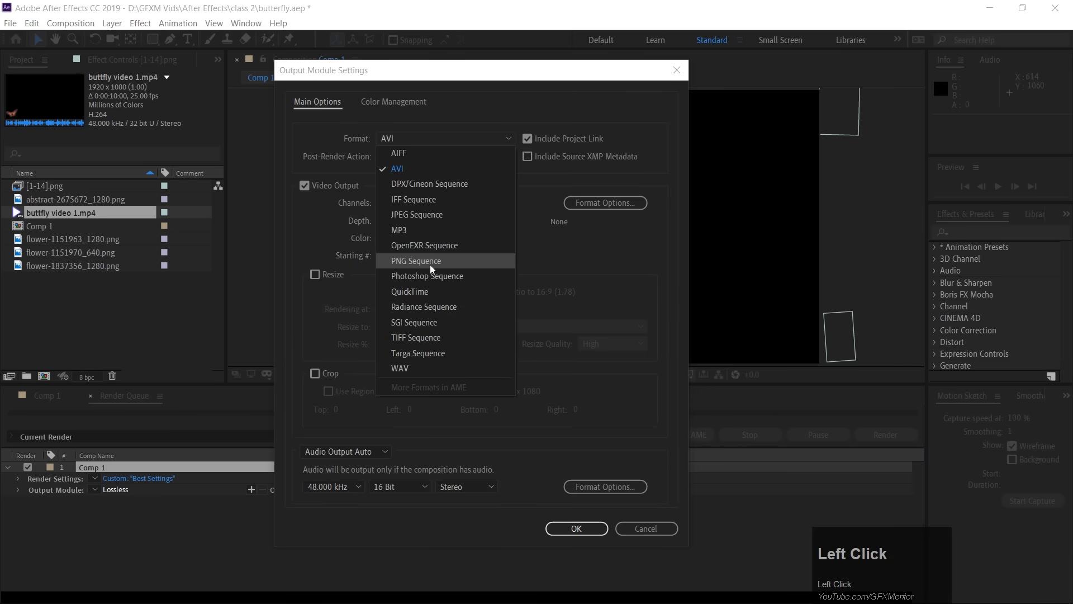
mouse_move(429, 291)
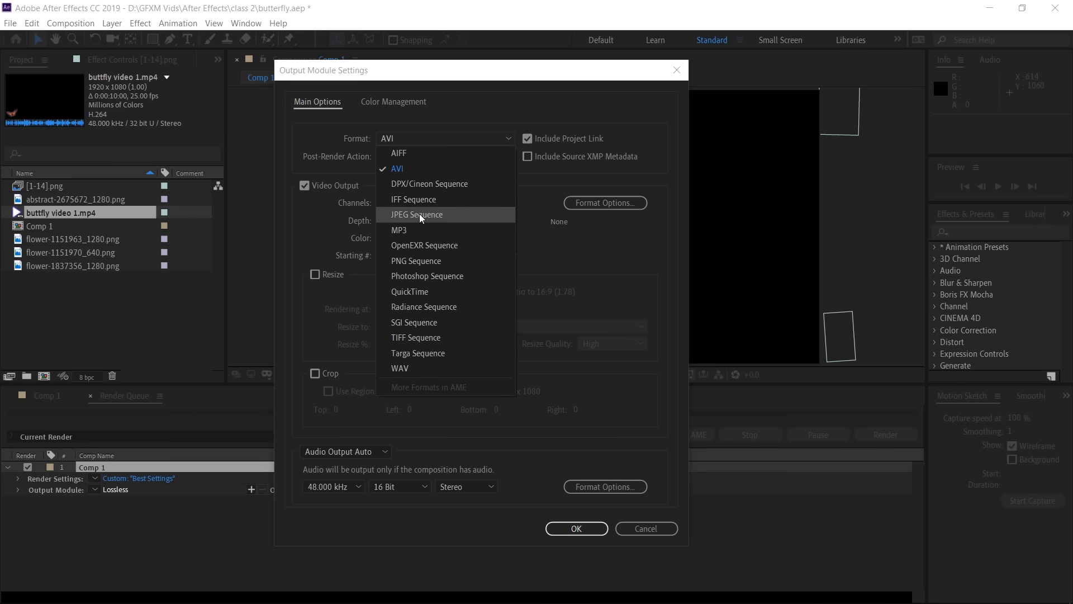
mouse_move(438, 218)
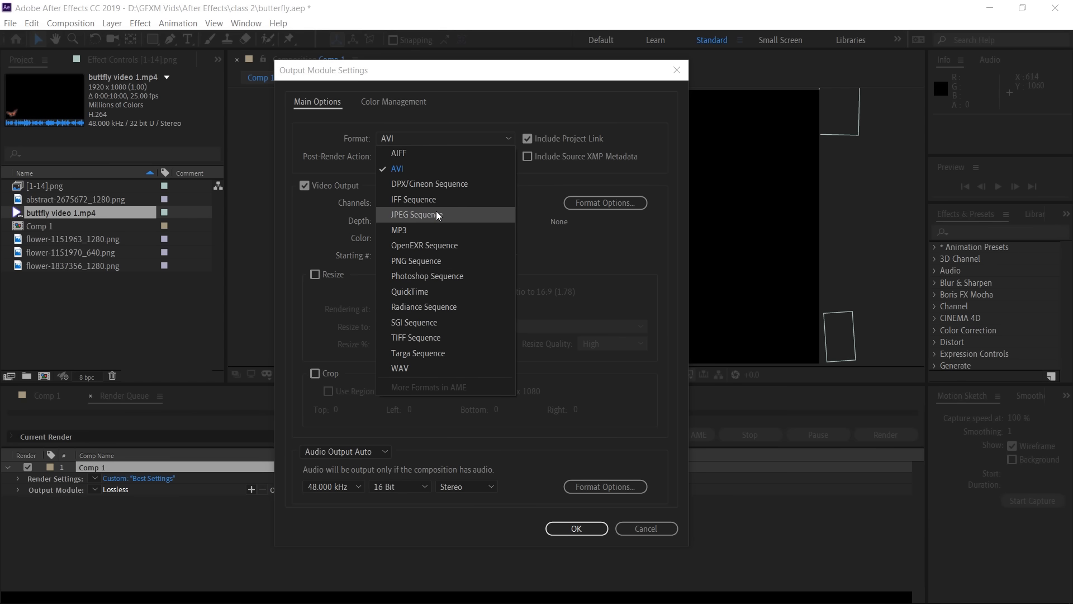
mouse_move(453, 218)
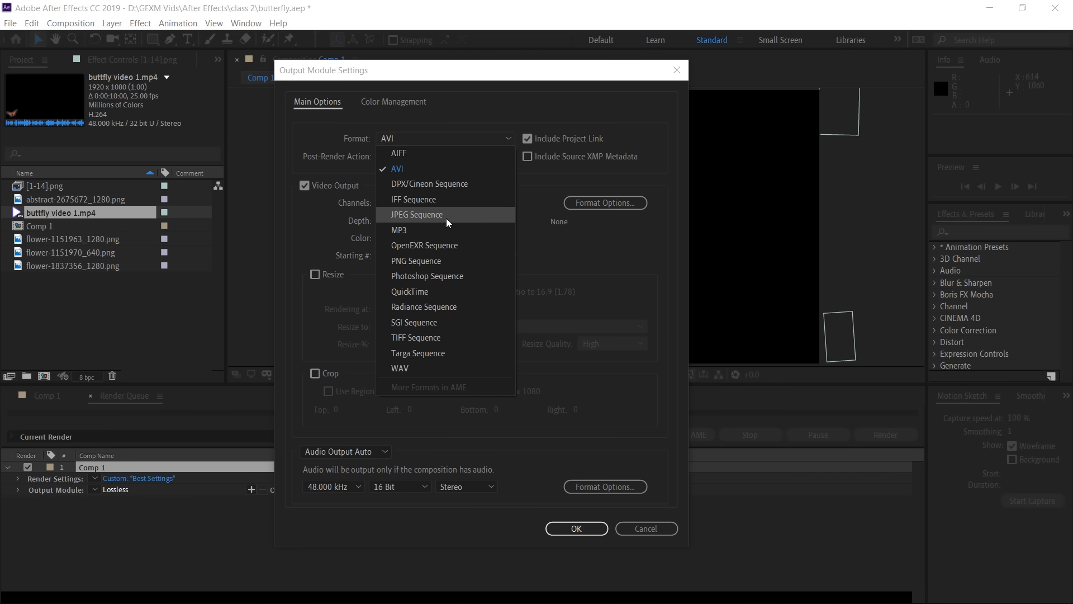
mouse_move(451, 291)
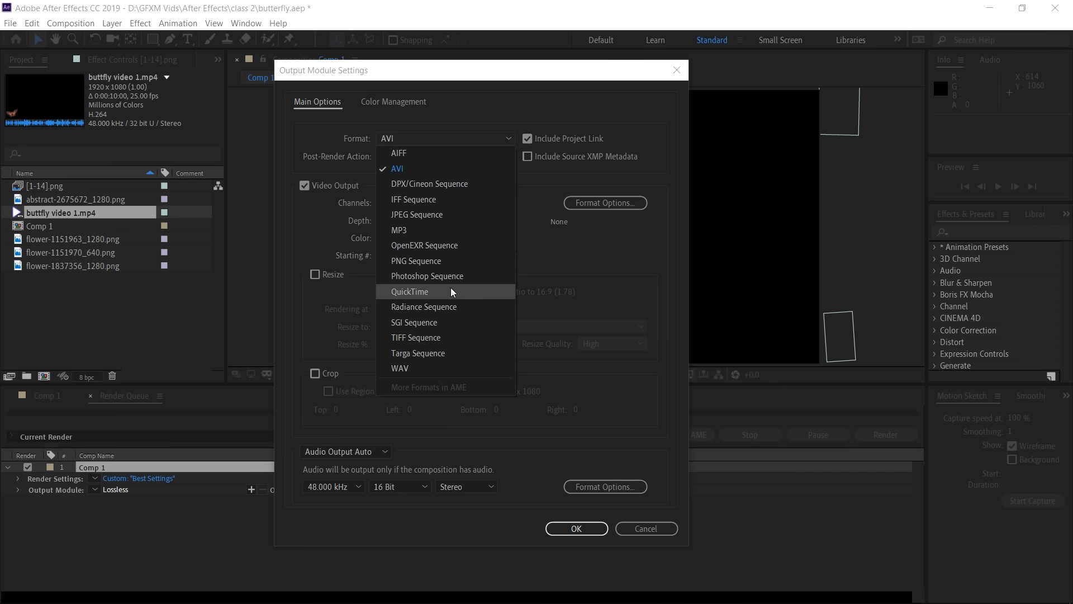
mouse_move(448, 308)
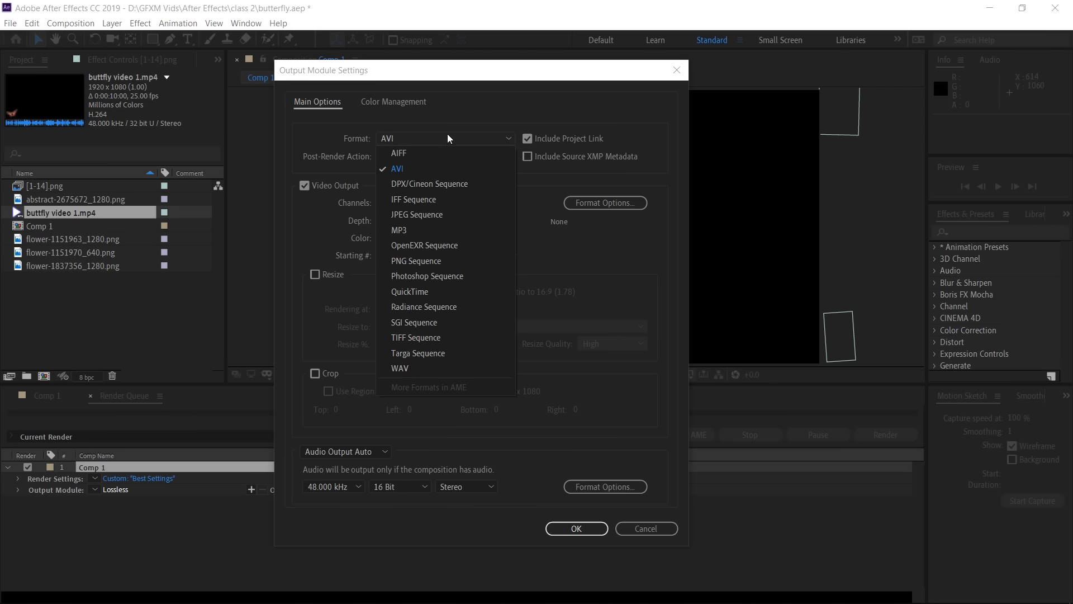
- Keep AVI as the output module format and confirm the settings
click(397, 168)
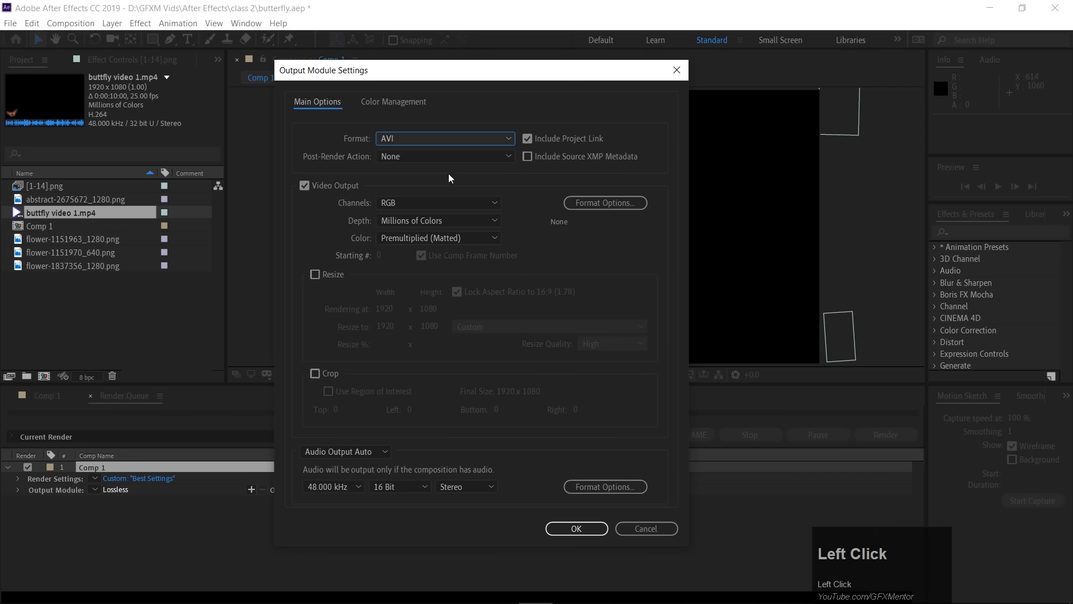
click(576, 528)
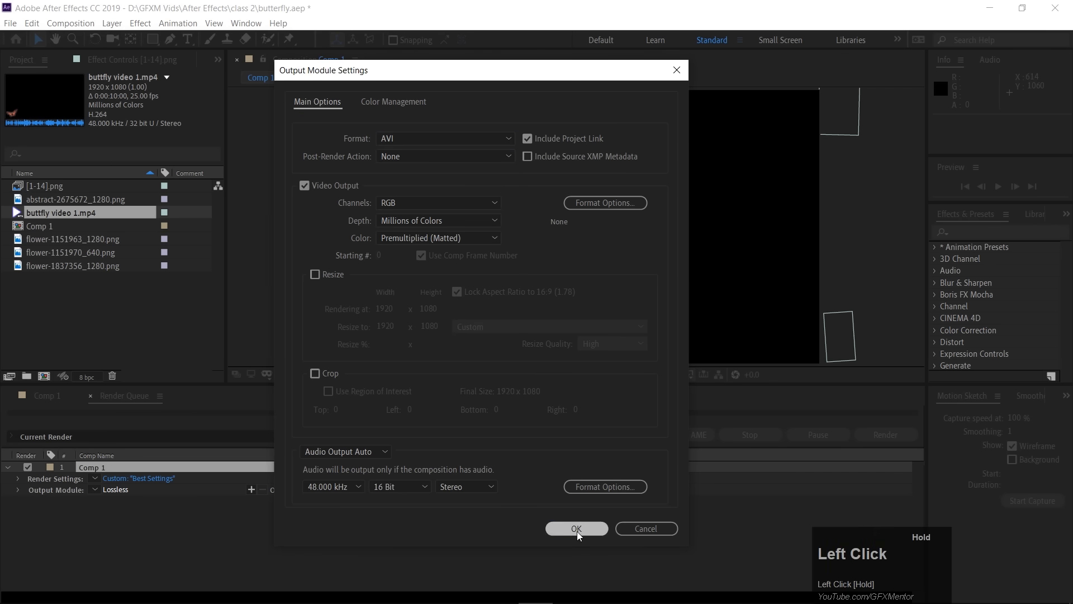
click(577, 529)
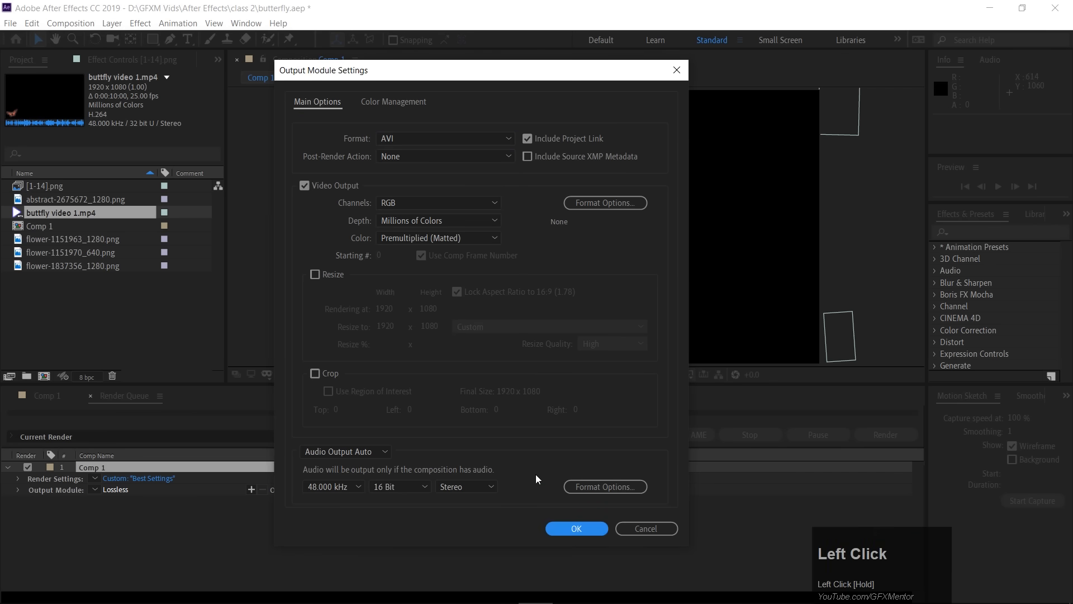
click(575, 529)
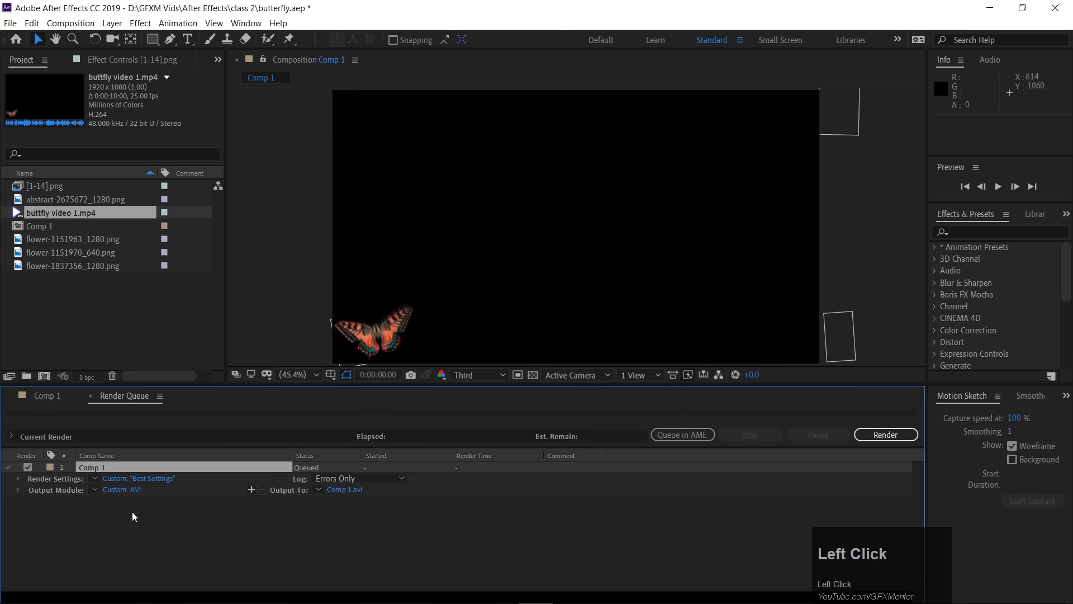
- Set the render's Output To as 'butter vid' on the Desktop
click(344, 489)
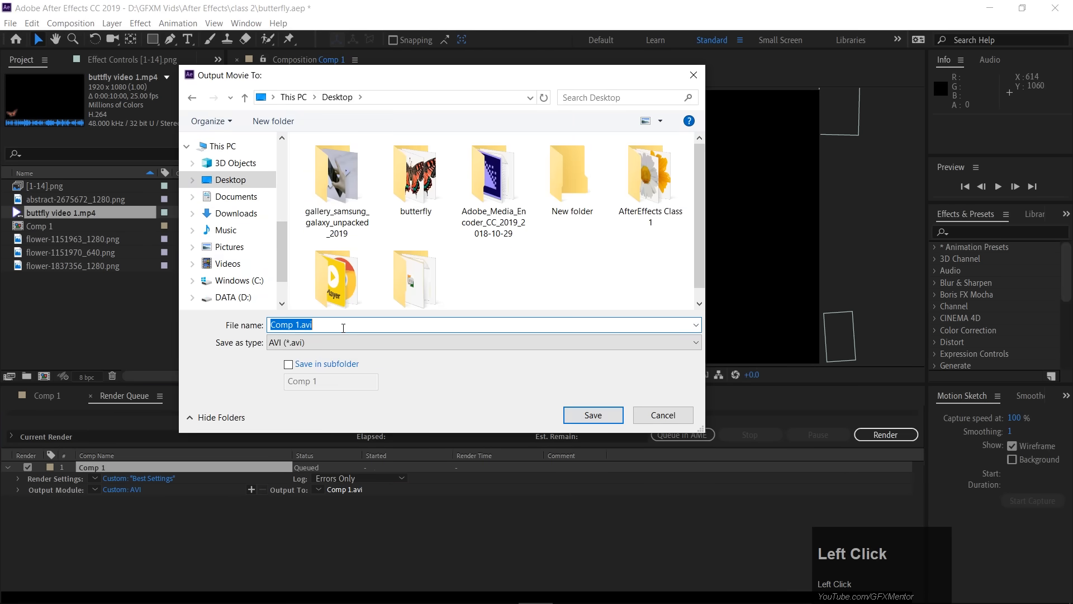
text(butter vid)
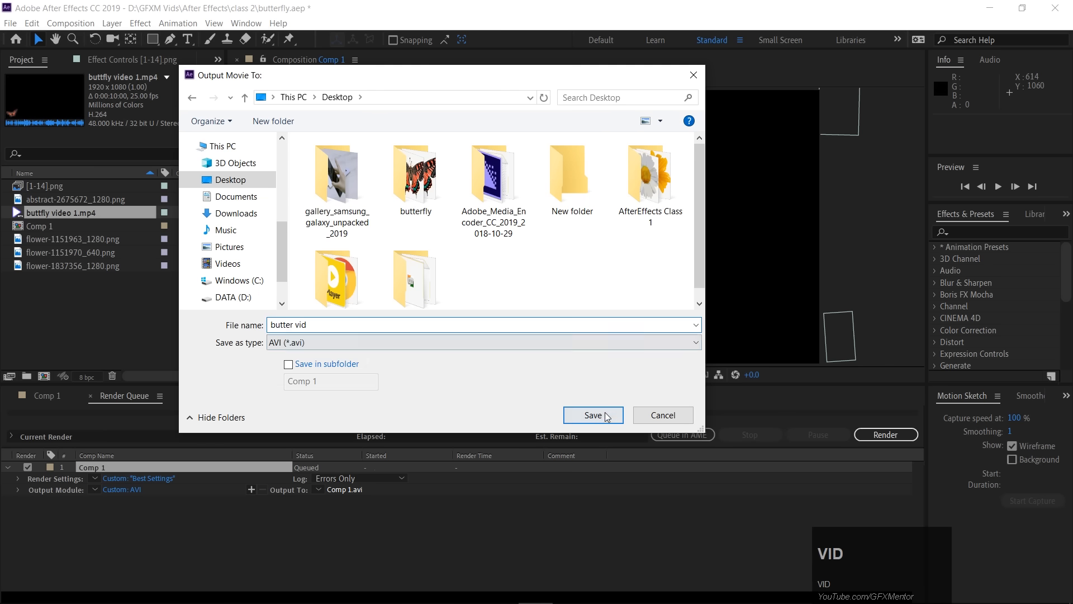
click(593, 415)
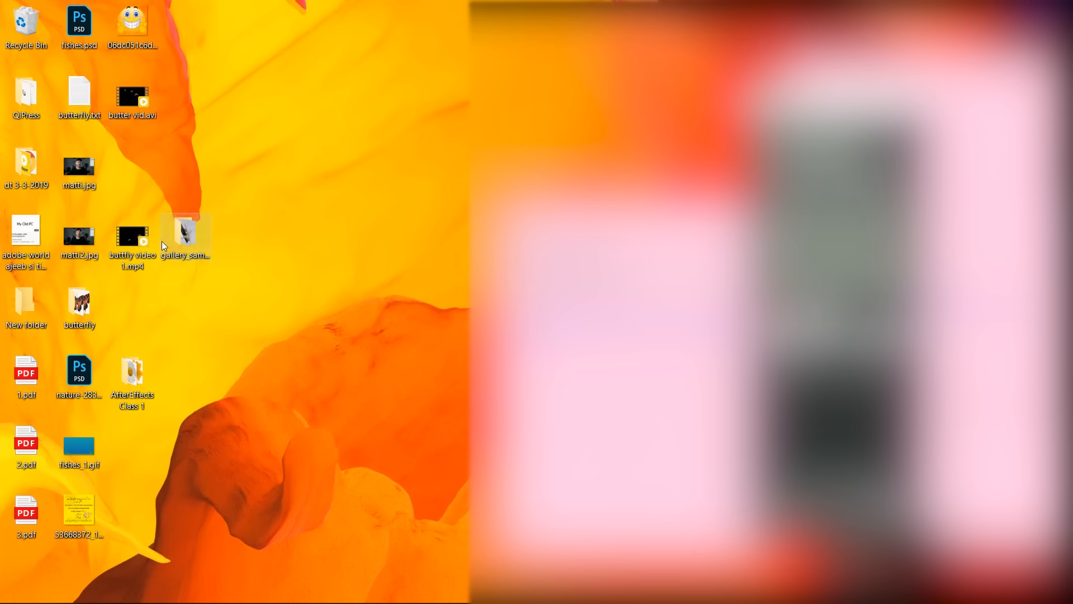
- Check butter vid.avi's properties on the desktop, showing a 1.44 GB file
right_click(132, 96)
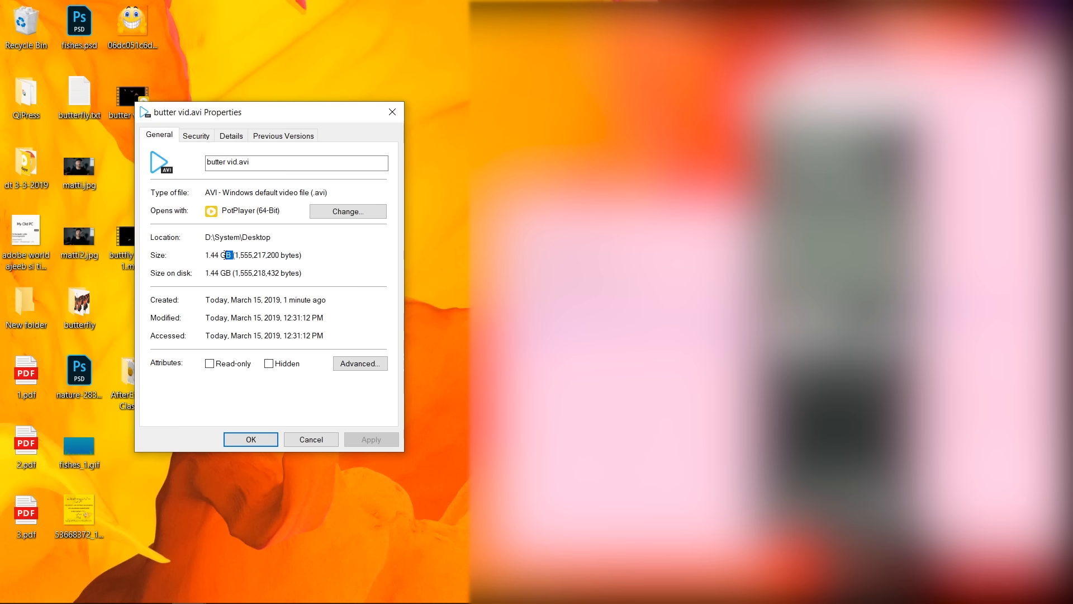
double_click(215, 255)
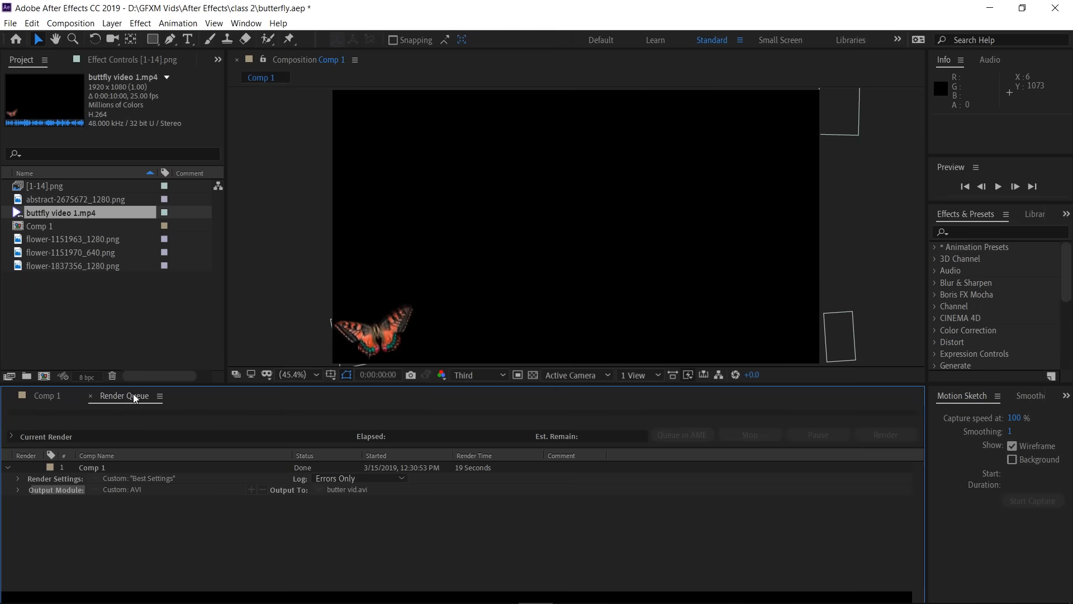
mouse_move(126, 493)
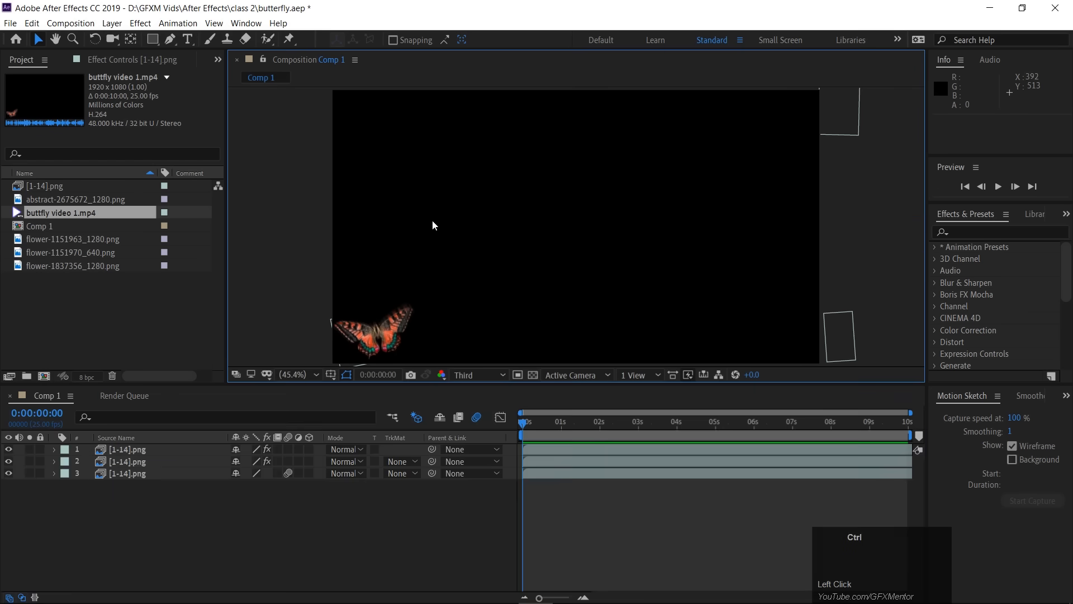
- Queue Comp 1 again with Ctrl+M and bring up its Lossless output module settings
key(ctrl+m)
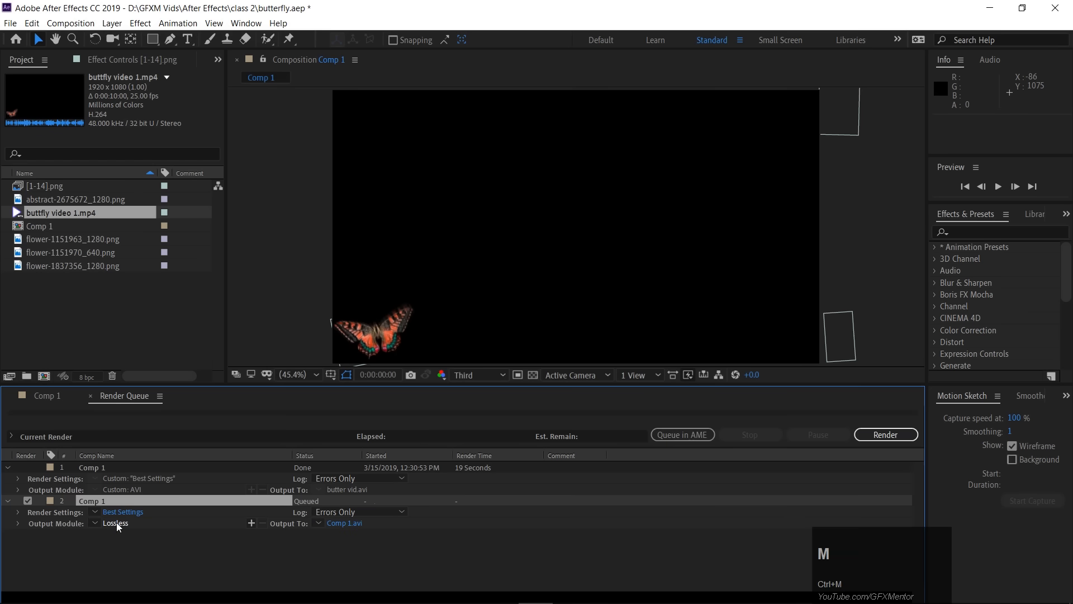
click(115, 524)
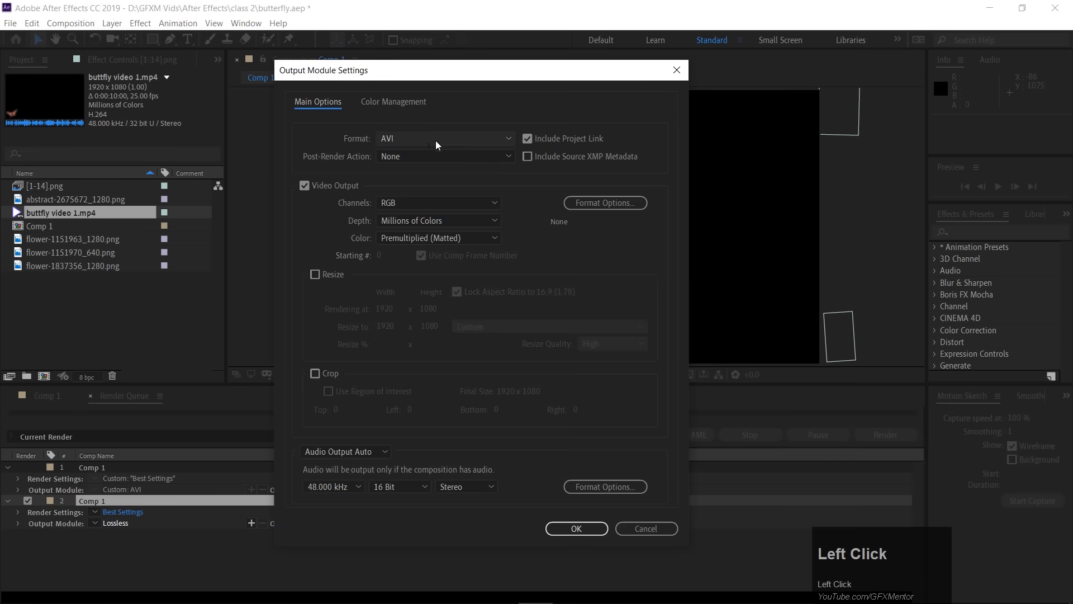
- Look through the output formats, keep AVI, and cancel without changes
click(442, 139)
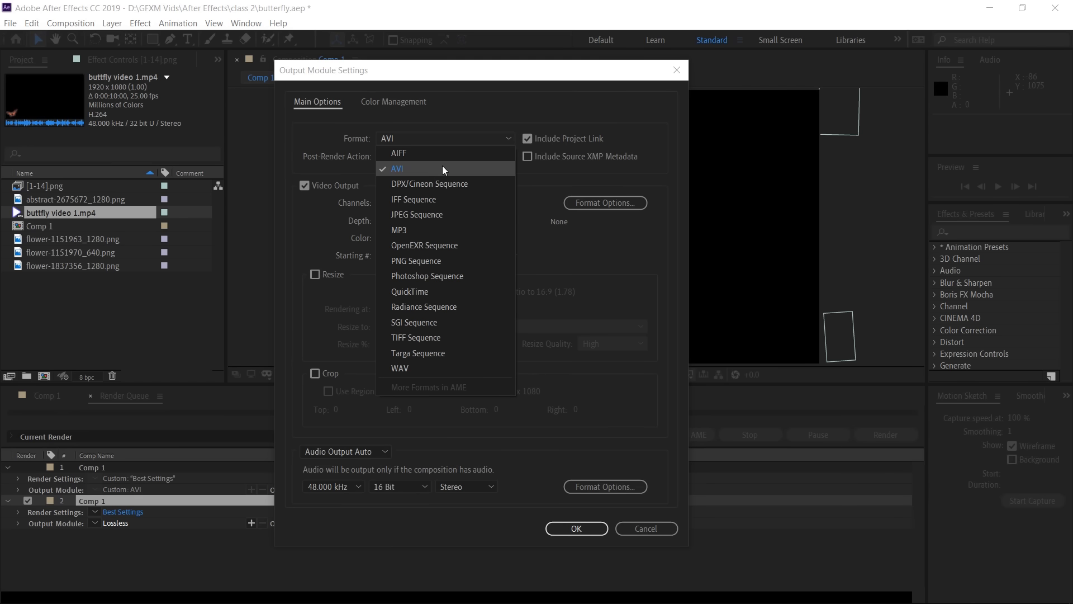
mouse_move(447, 172)
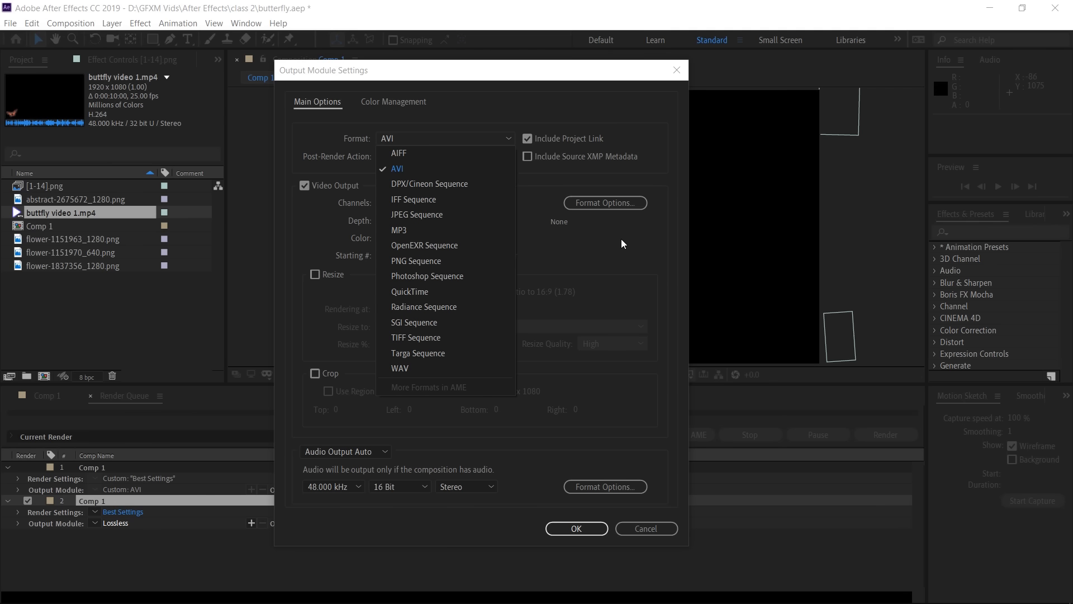
click(395, 168)
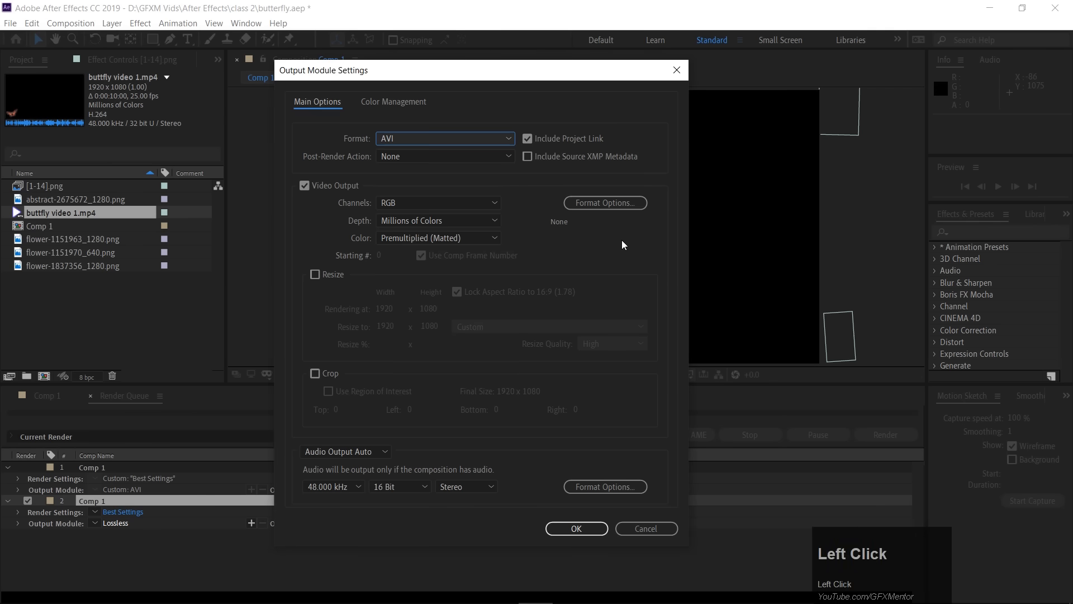
click(576, 529)
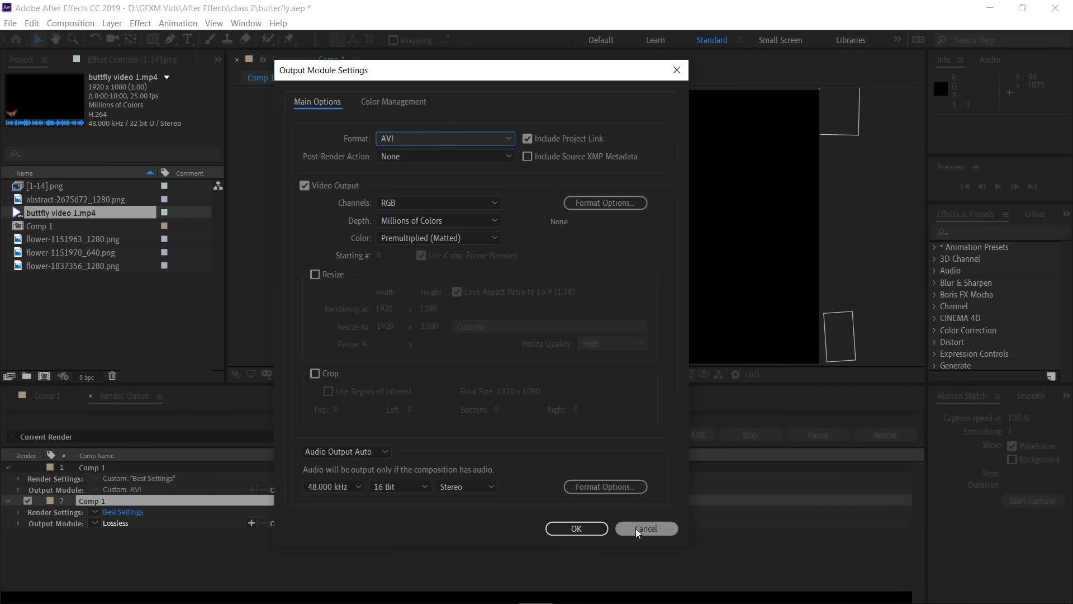
mouse_move(570, 473)
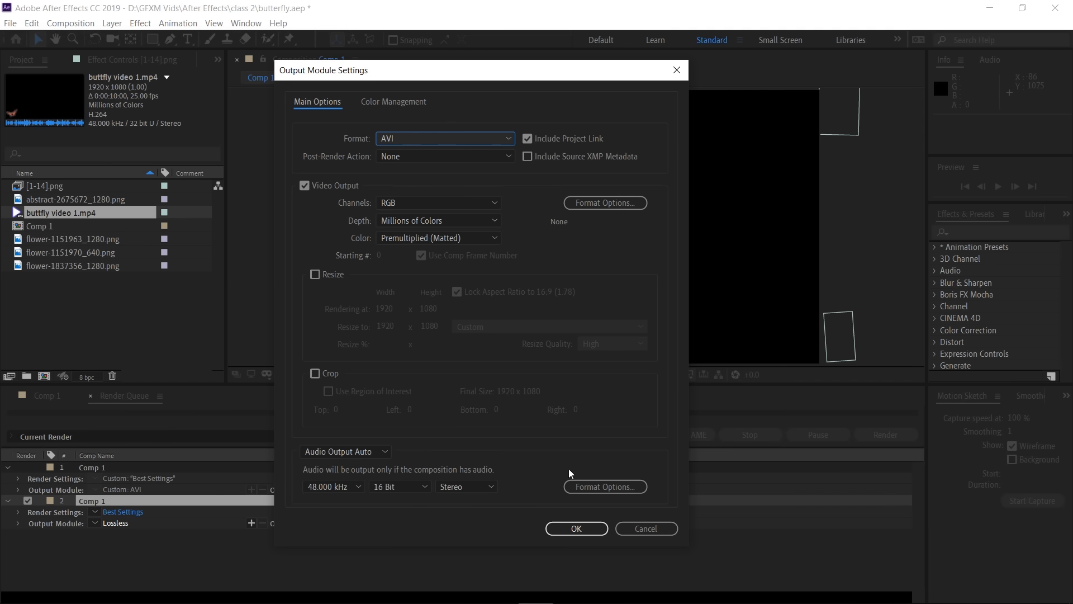
click(576, 529)
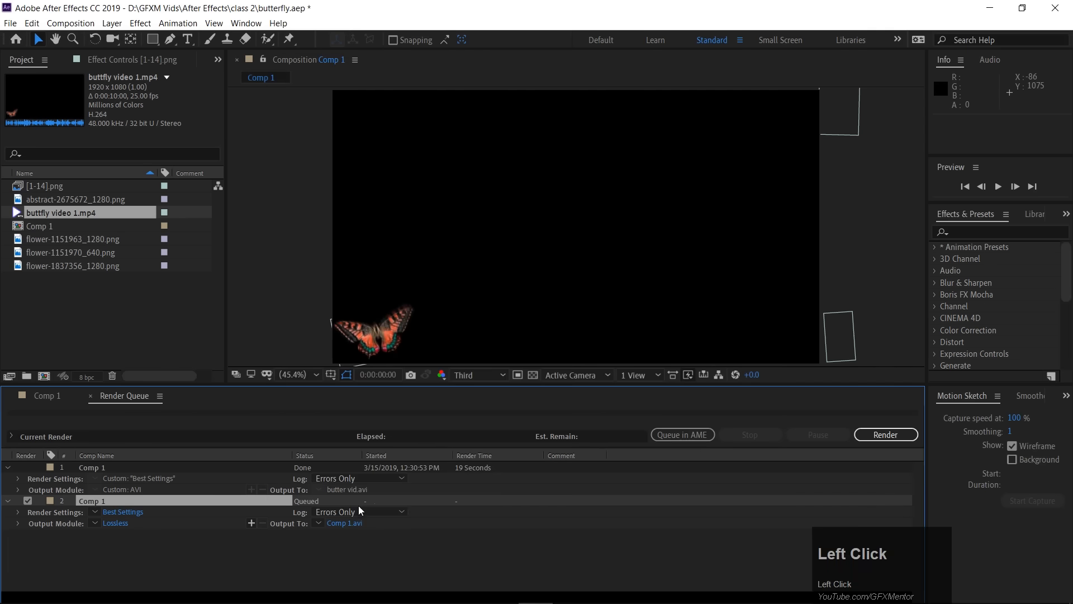
- Delete the Comp 1 items from the render queue
click(89, 468)
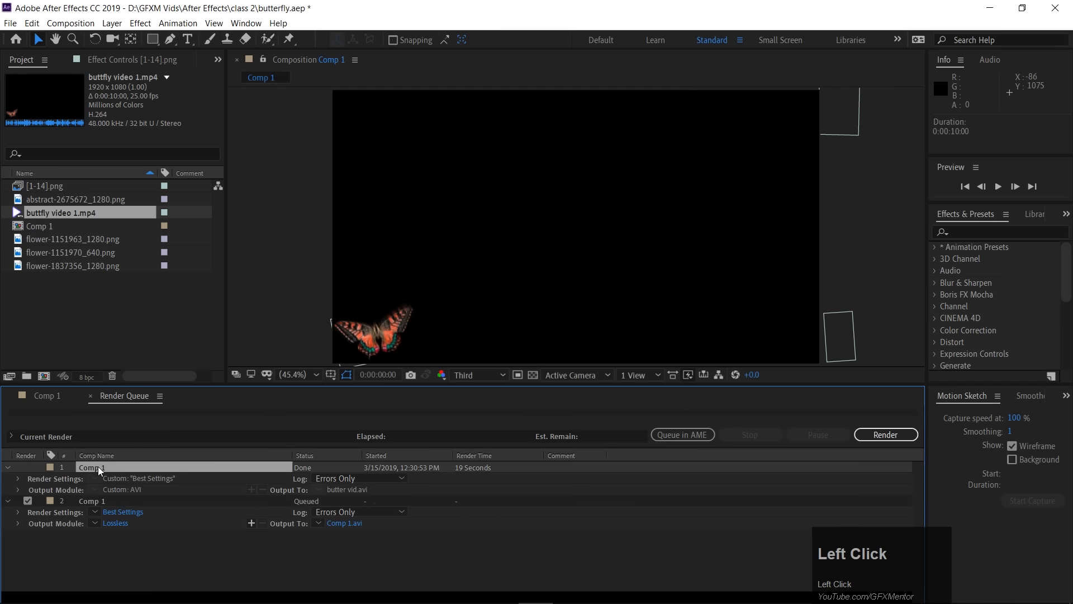
key(Delete)
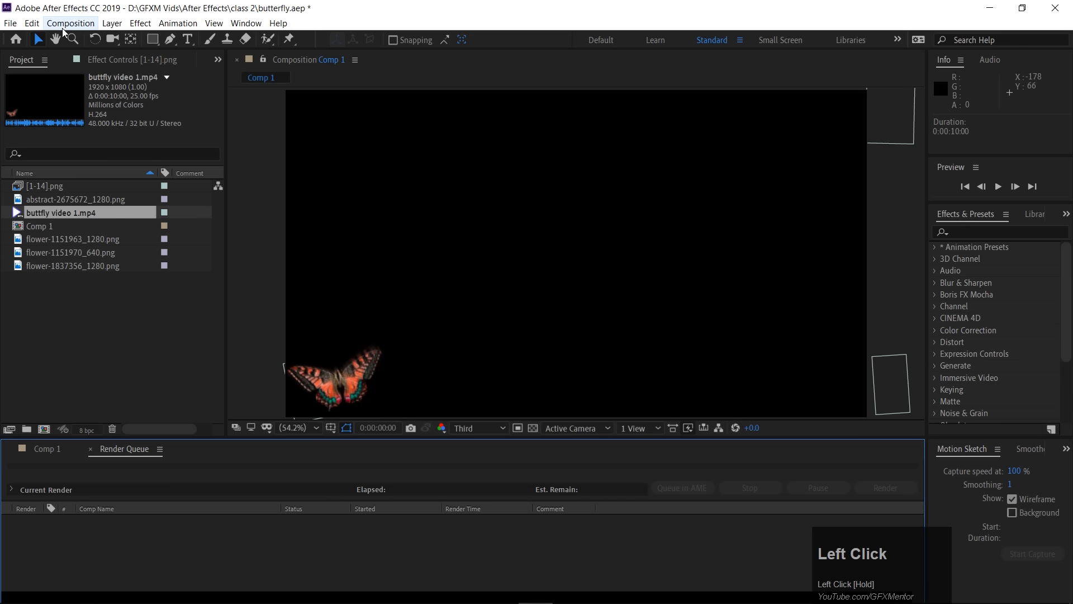
- Send Comp 1 to the Adobe Media Encoder queue from the Composition menu
click(71, 22)
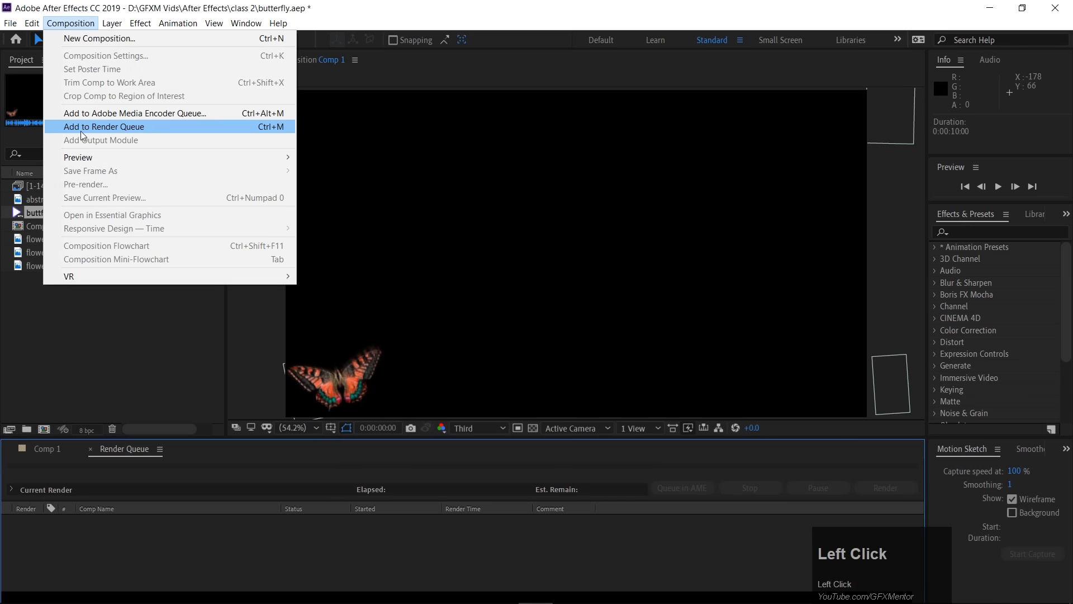
mouse_move(134, 113)
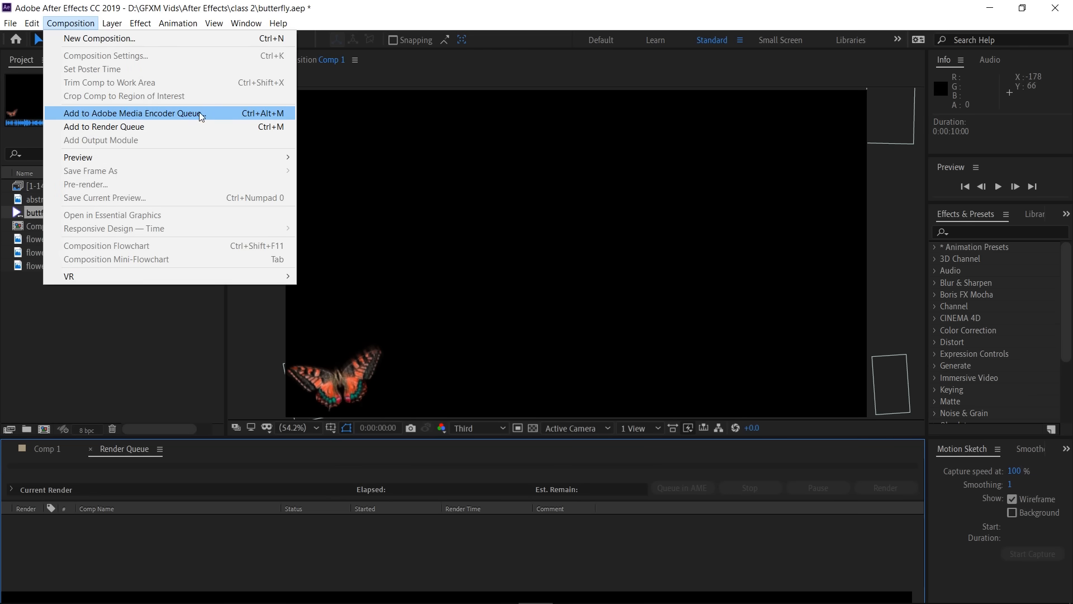
click(132, 113)
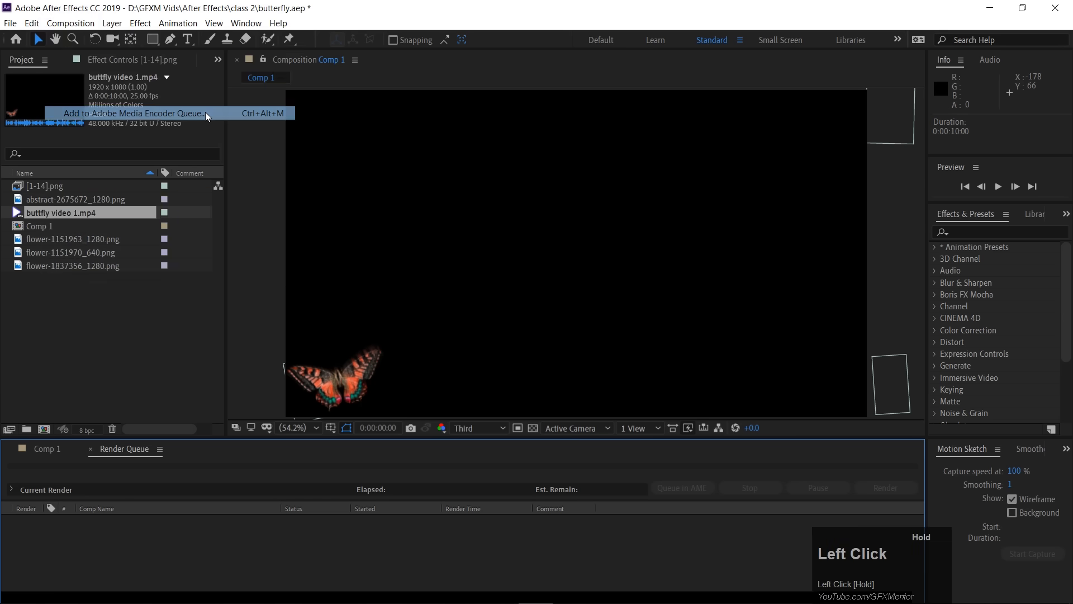
click(134, 113)
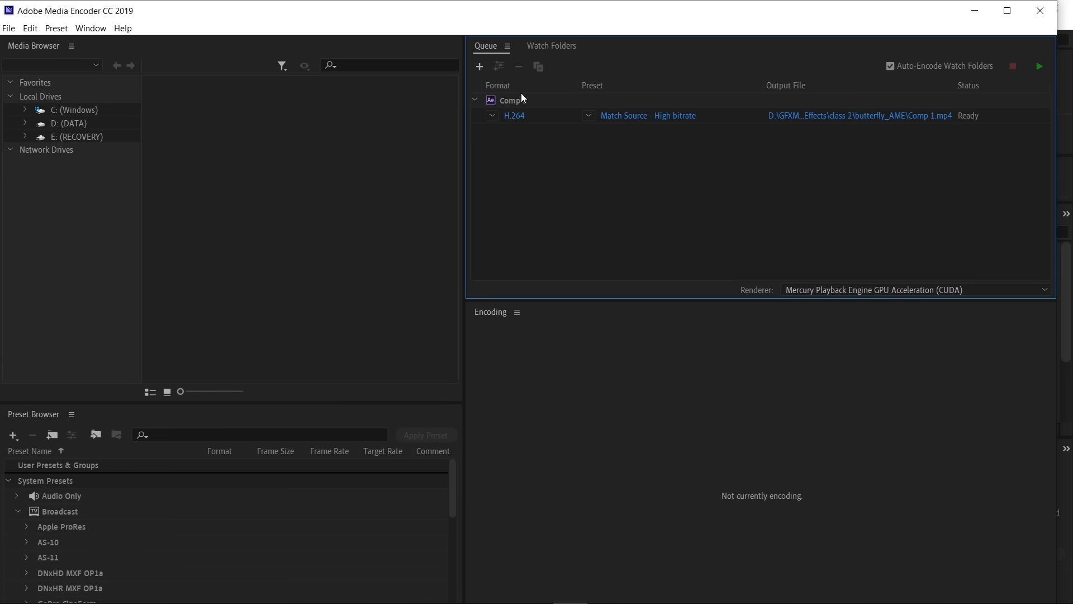
- Review Media Encoder's export formats for Comp 1 and keep H.264
click(514, 115)
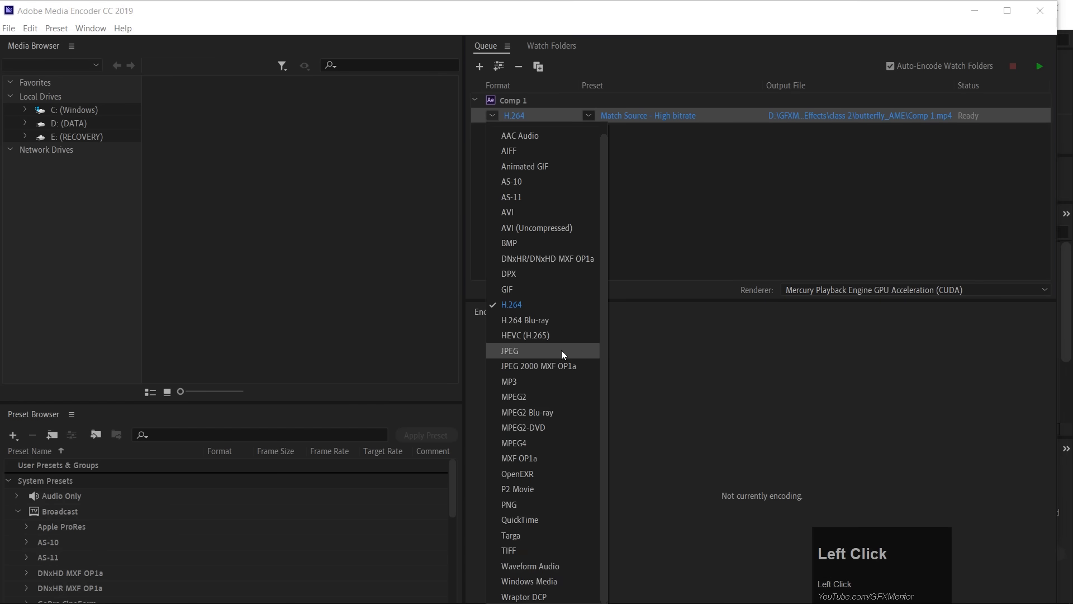
mouse_move(537, 309)
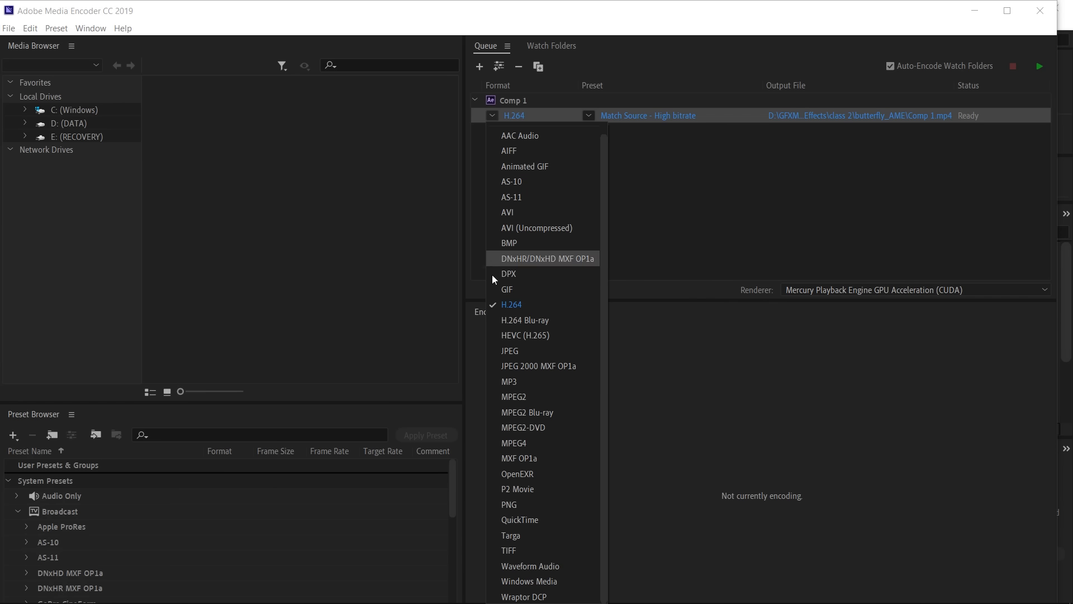
mouse_move(543, 304)
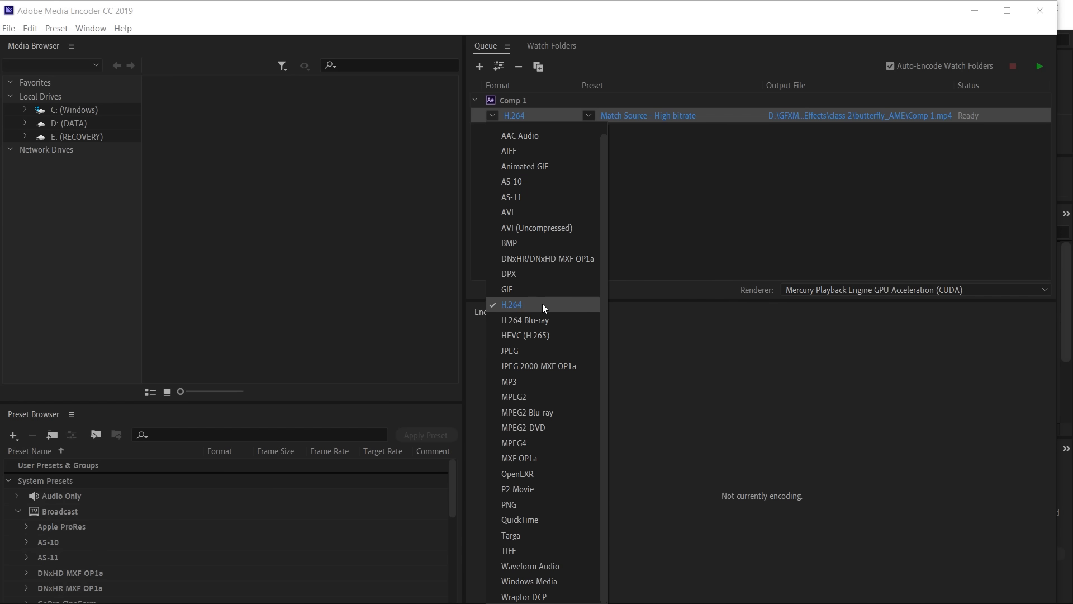
click(511, 304)
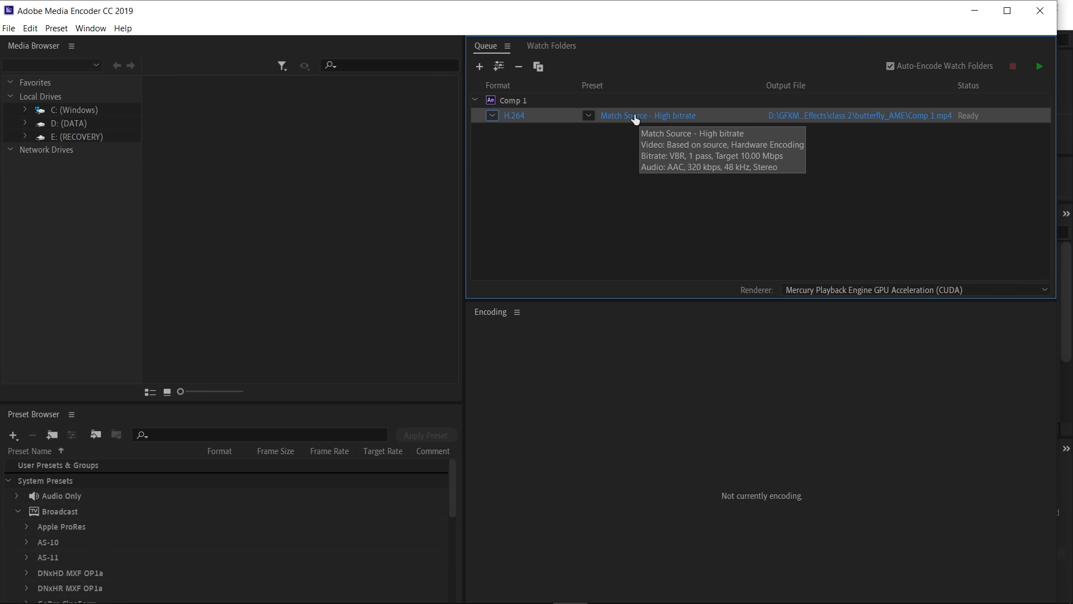
click(1038, 66)
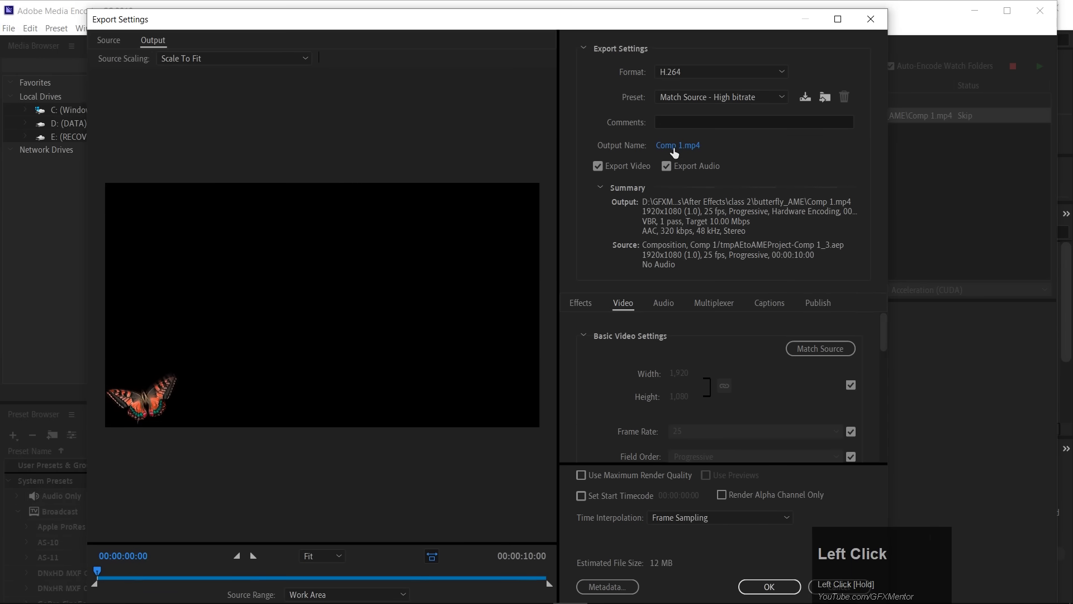
- Name the export 'butter compressed' saved to the Desktop
click(678, 146)
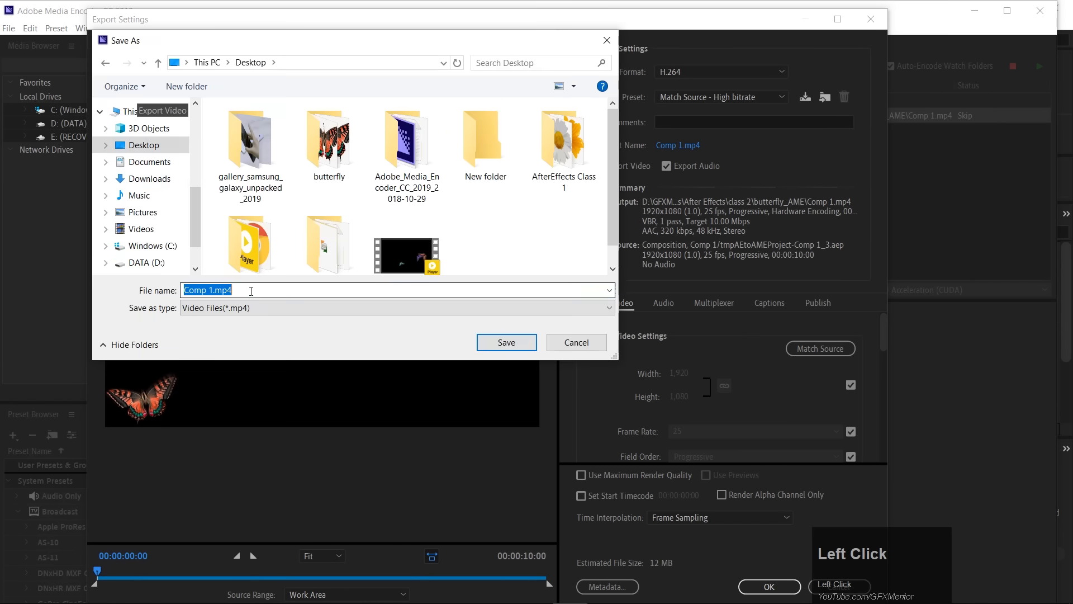
text(butter compressed)
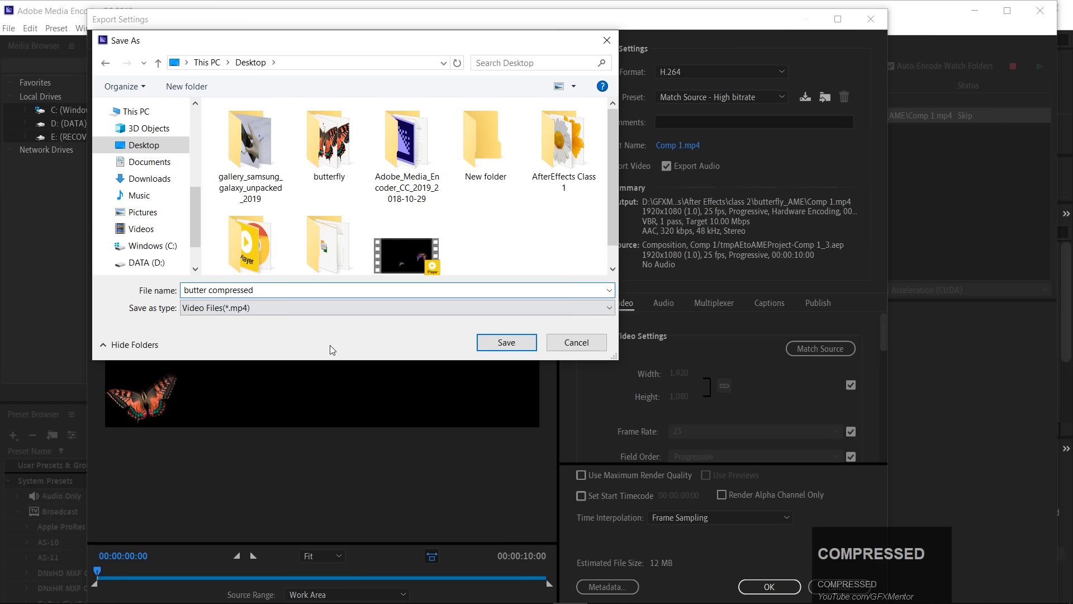
click(505, 342)
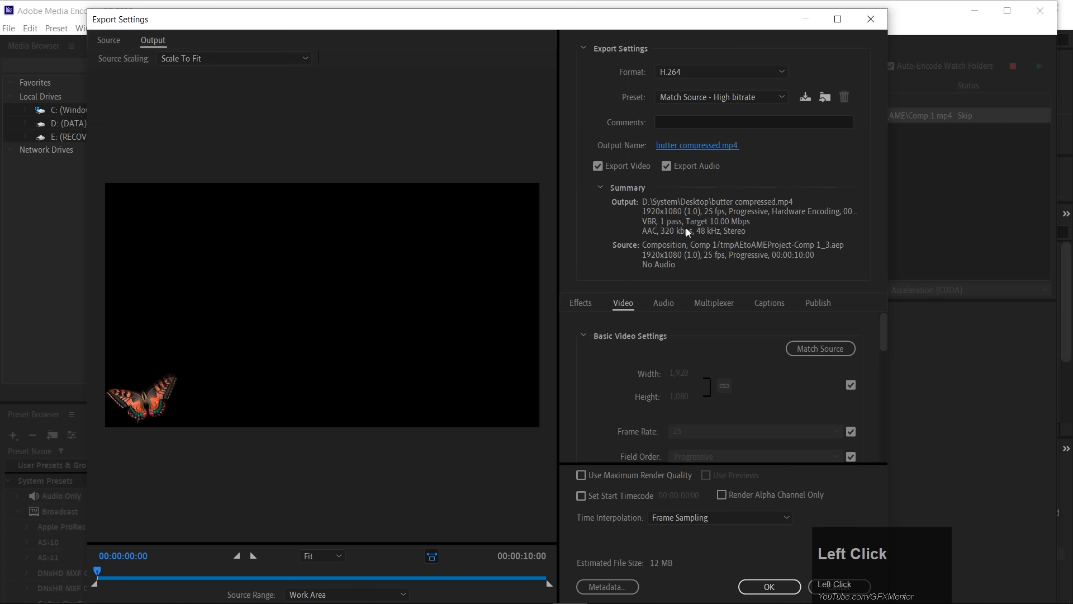
- Turn on Use Maximum Render Quality and apply the export settings
scroll(down, 3)
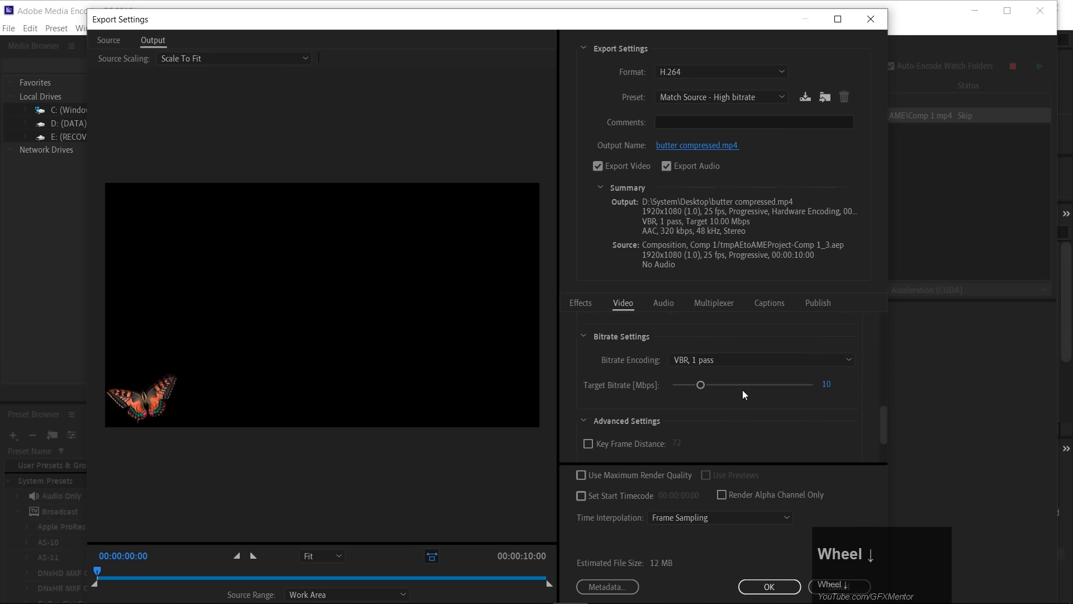
mouse_move(636, 373)
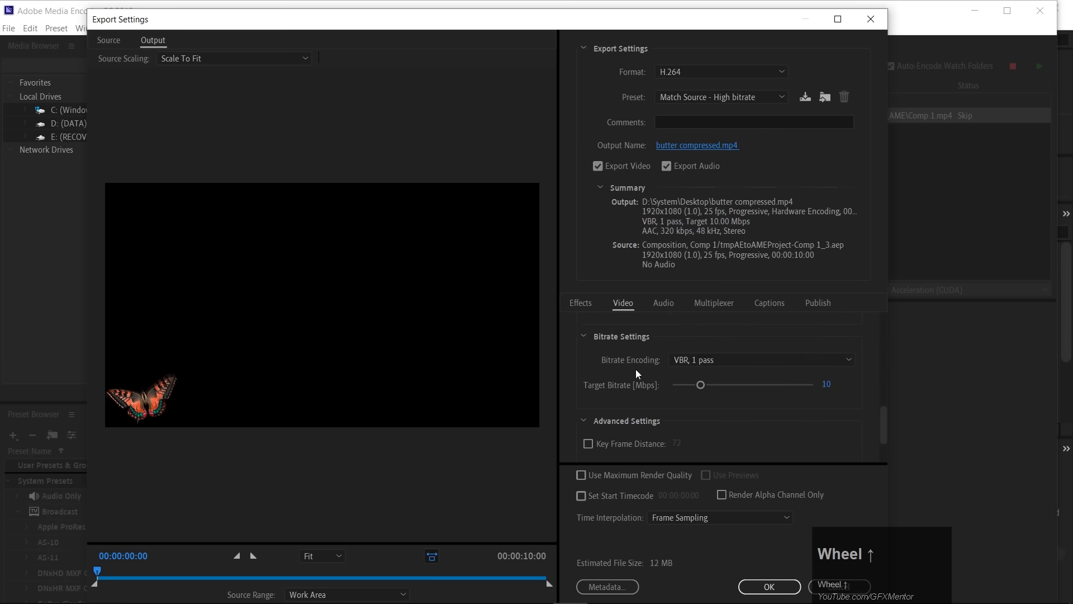
mouse_move(720, 350)
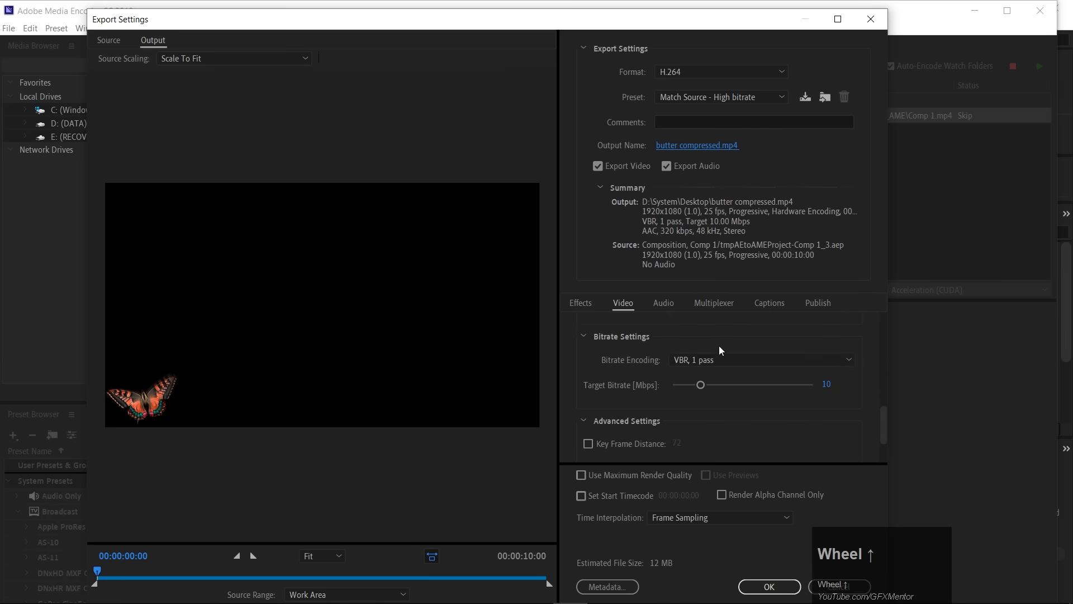
scroll(down, 3)
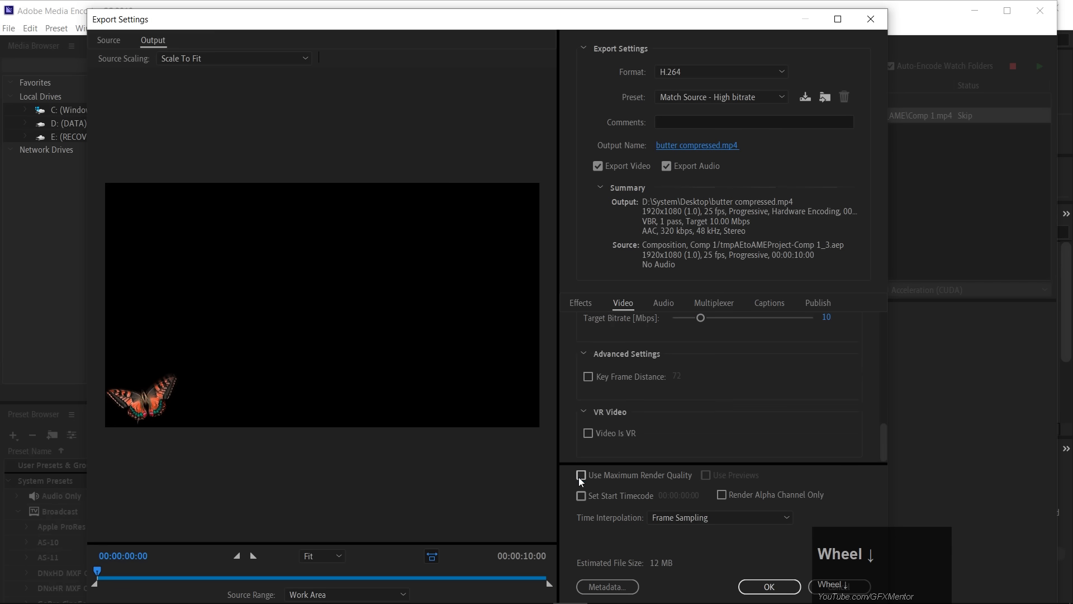
click(581, 475)
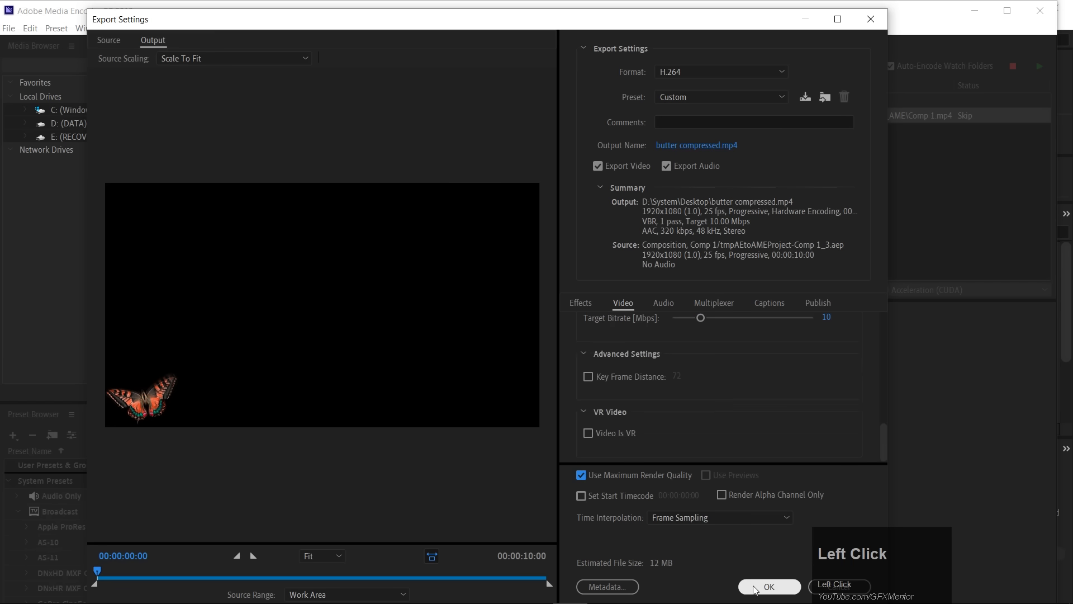
click(768, 587)
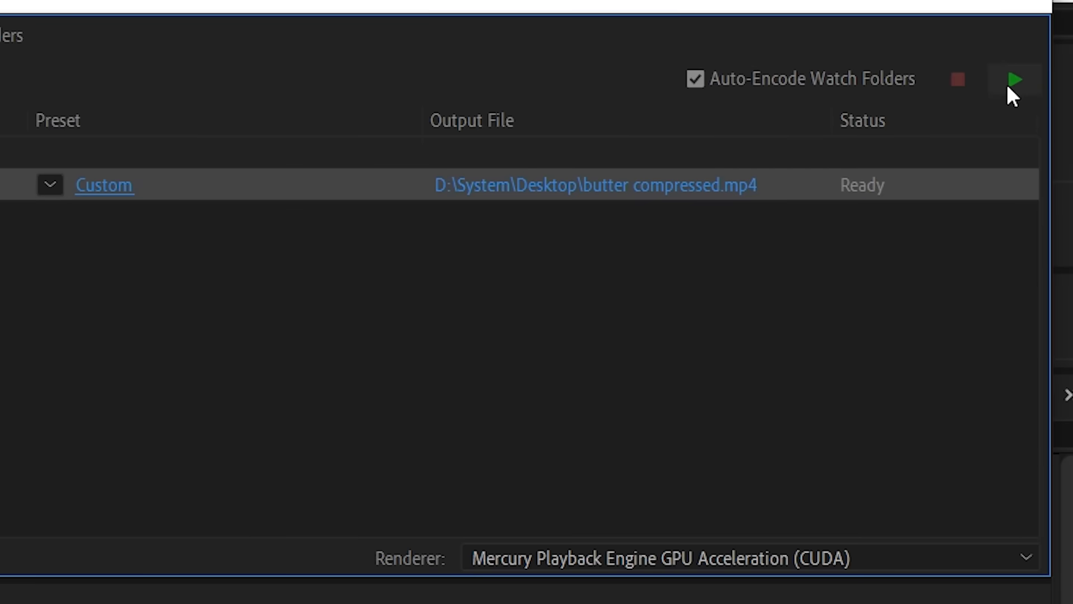
- Start the Media Encoder queue so Comp 1 encodes to butter compressed.mp4
click(1014, 79)
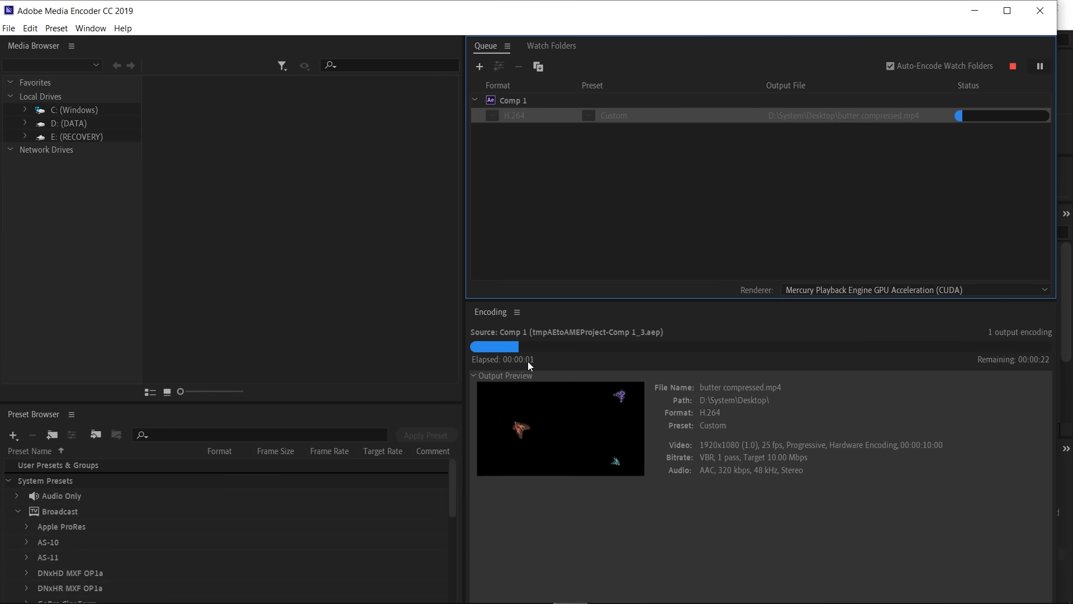
mouse_move(742, 394)
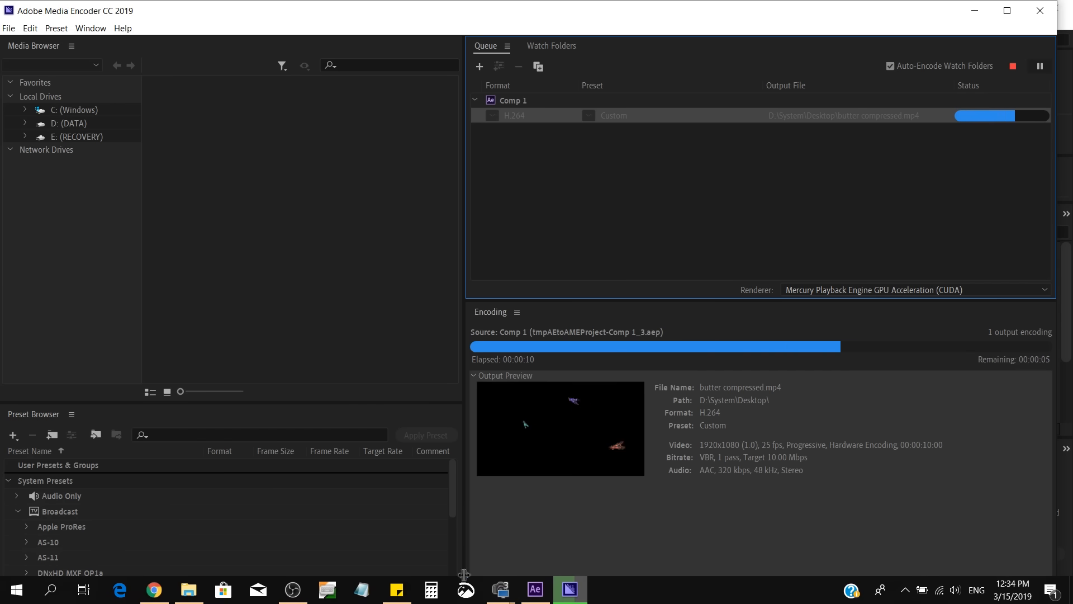
- Return to After Effects from the taskbar, then reveal the desktop showing butter compressed.mp4 beside butter vid.avi
click(534, 589)
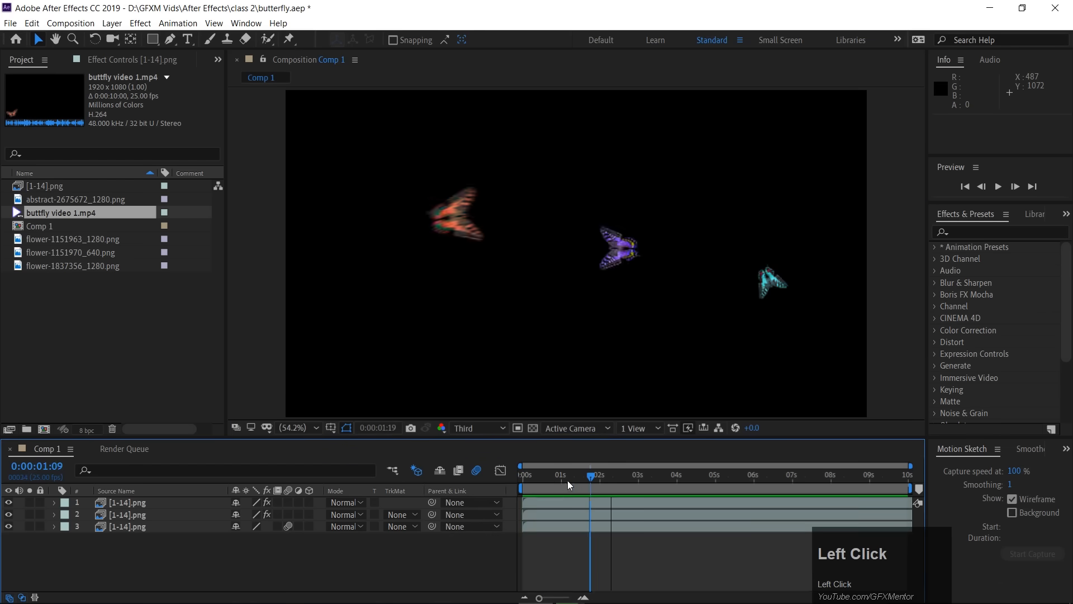
click(569, 590)
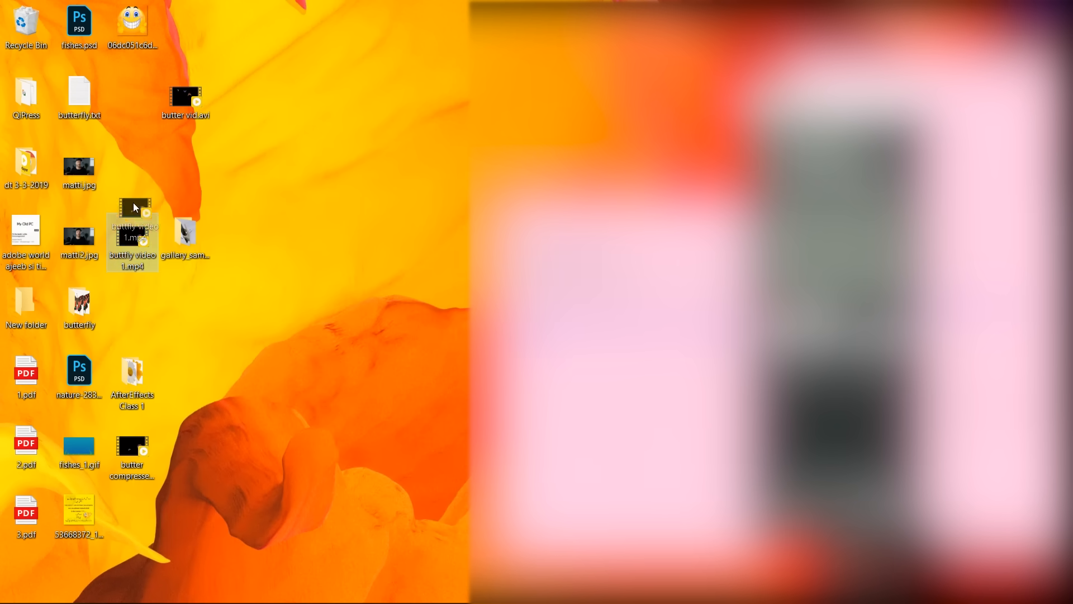
- Check butter compressed.mp4's Properties and confirm its 6.81 MB size
drag(133, 239, 133, 168)
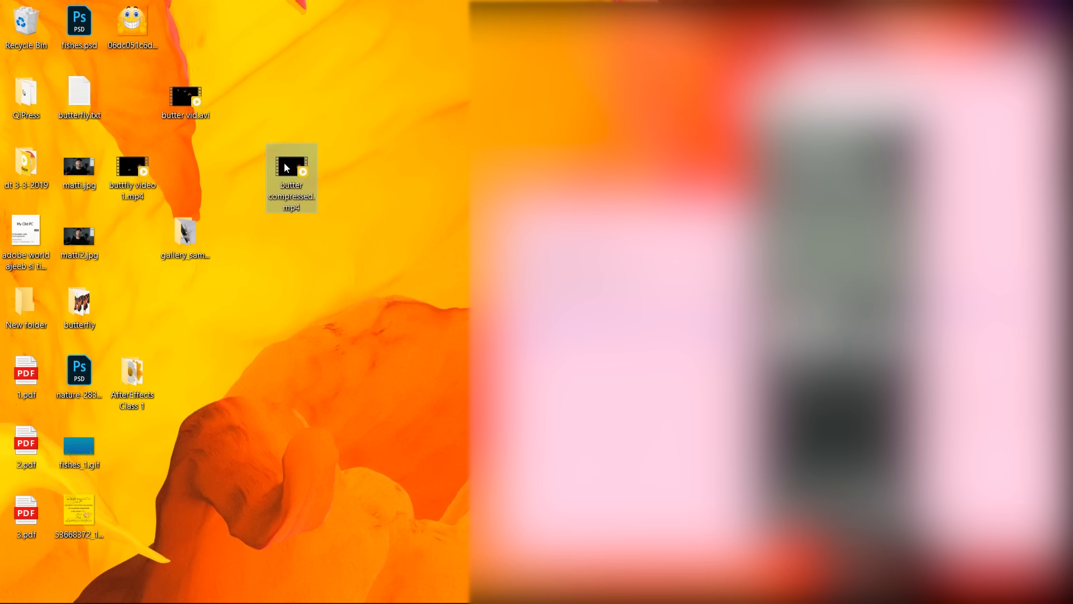
right_click(290, 177)
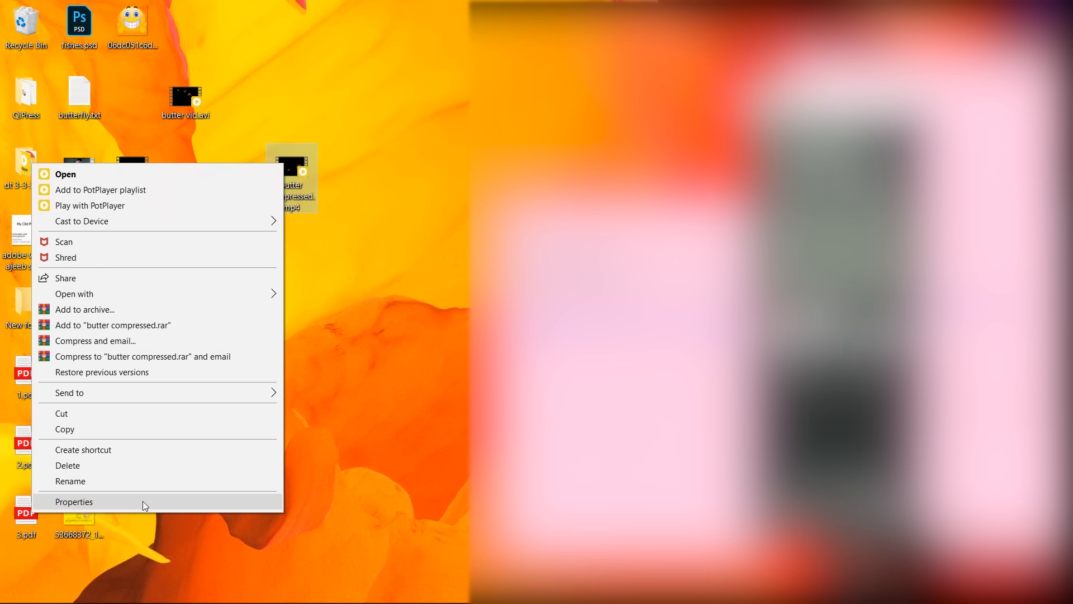
click(73, 502)
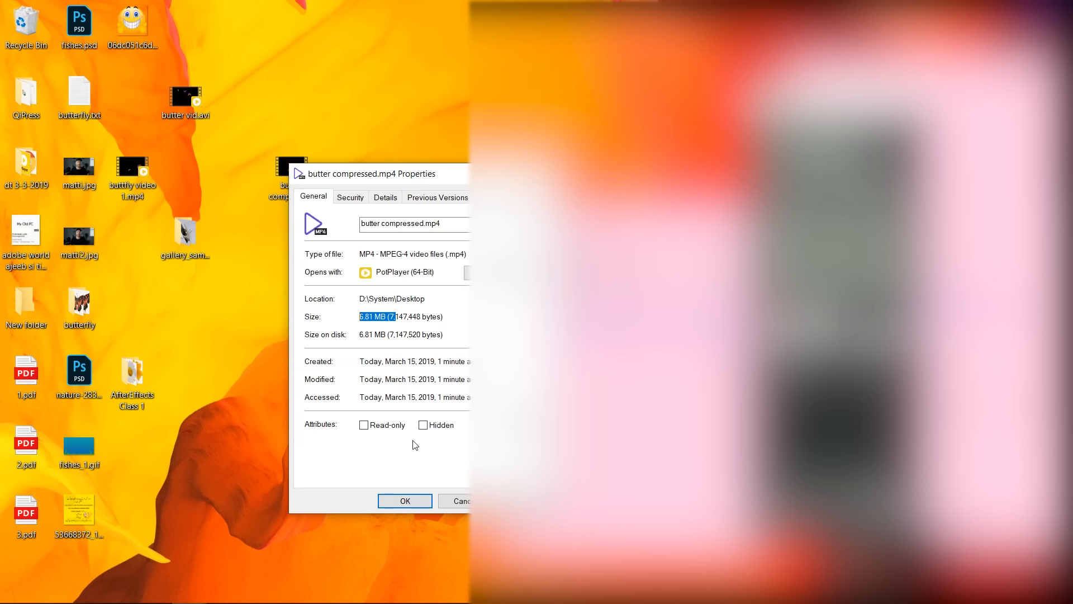
click(404, 500)
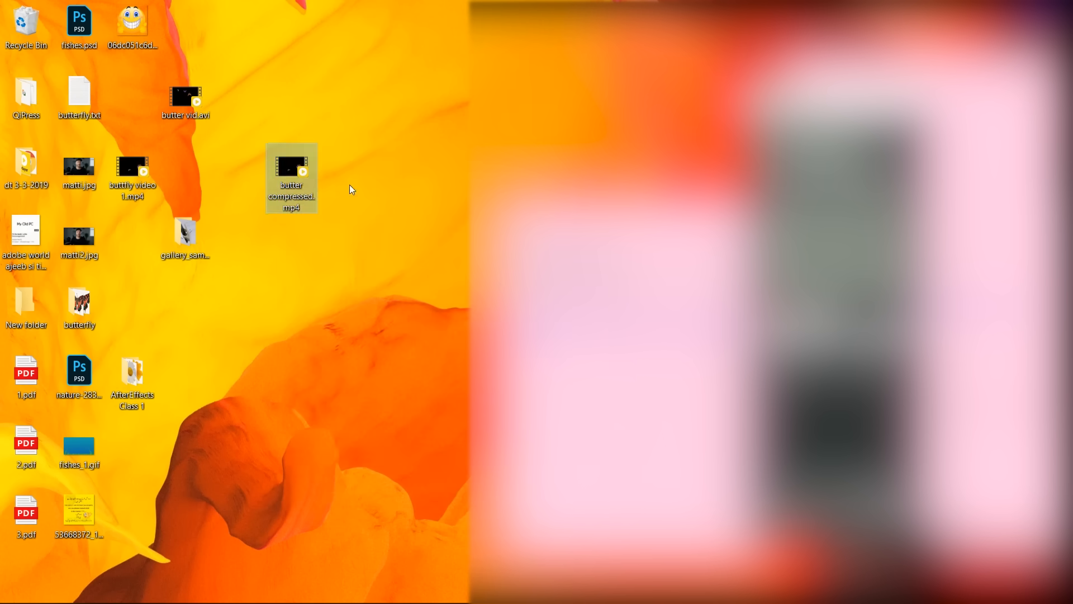
- Launch butter compressed.mp4 in PotPlayer for playback
double_click(290, 171)
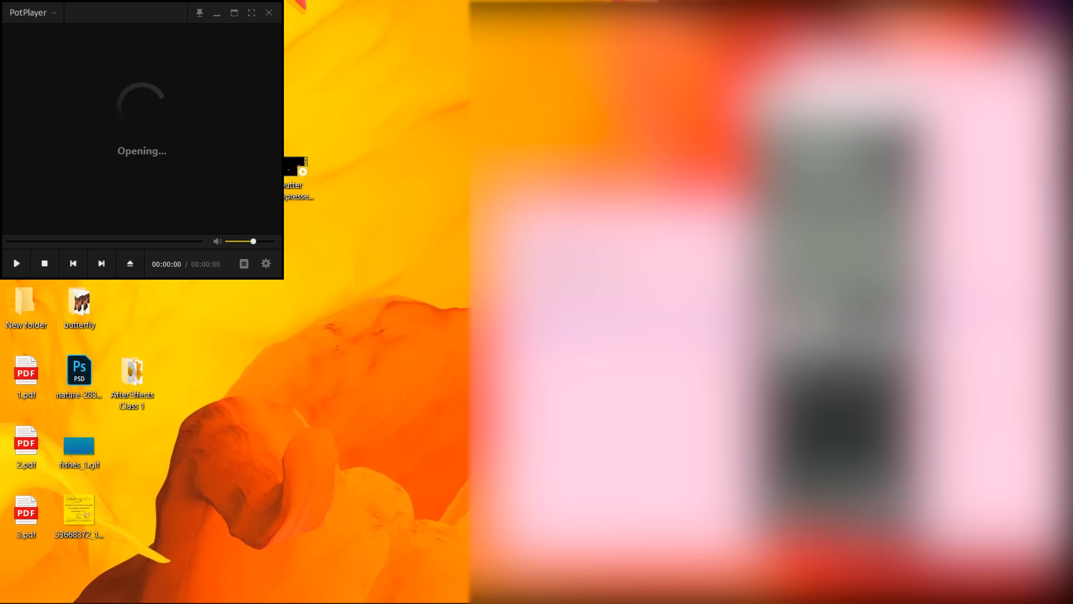